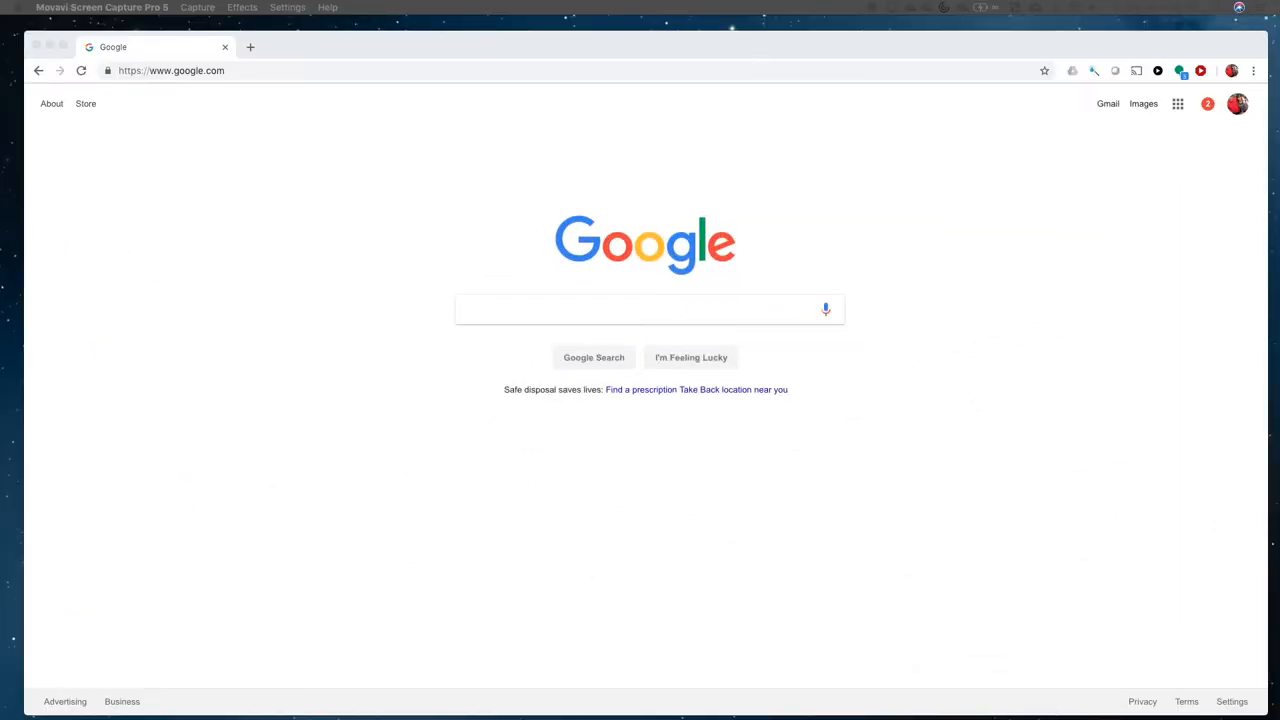
mouse_move(528, 76)
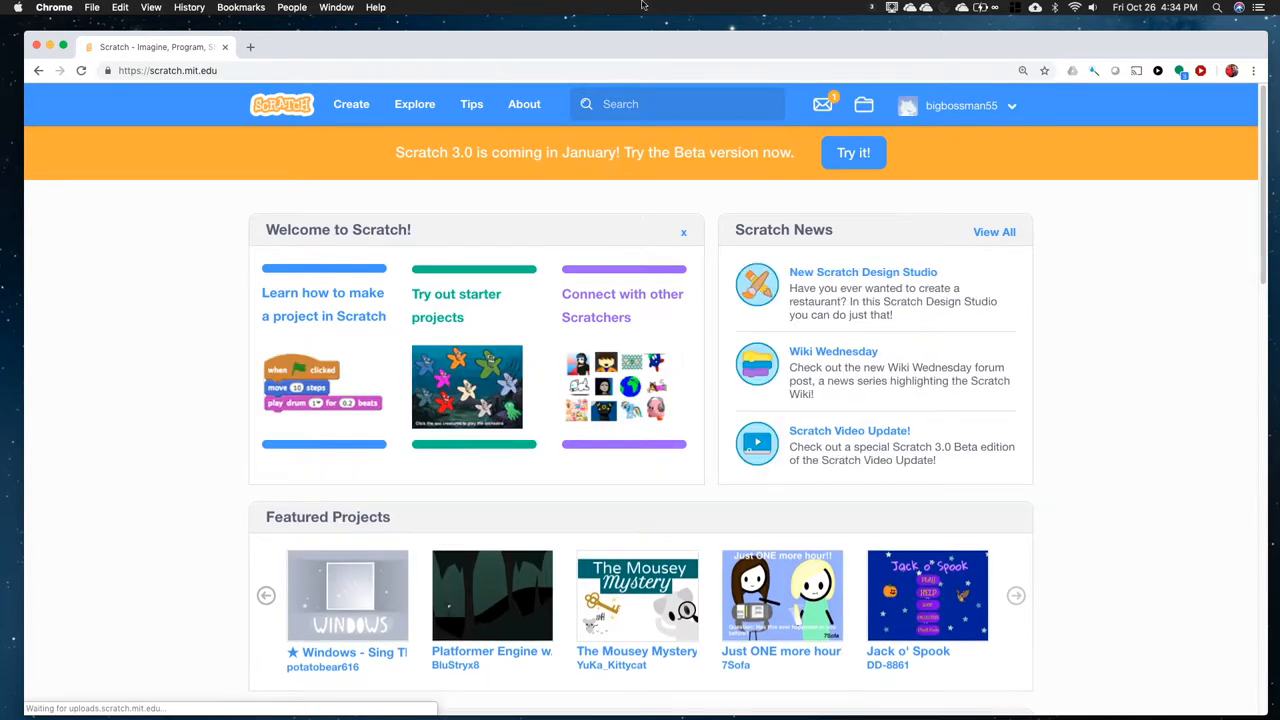
mouse_move(1072, 124)
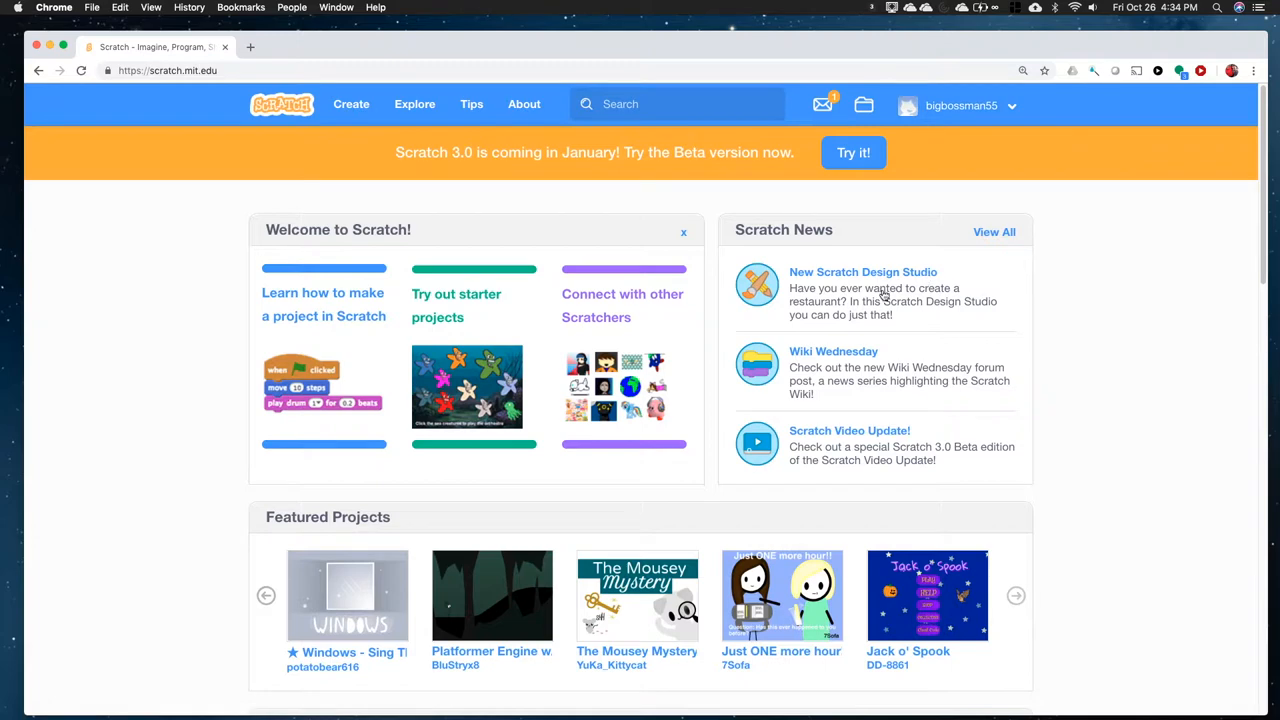
mouse_move(350, 160)
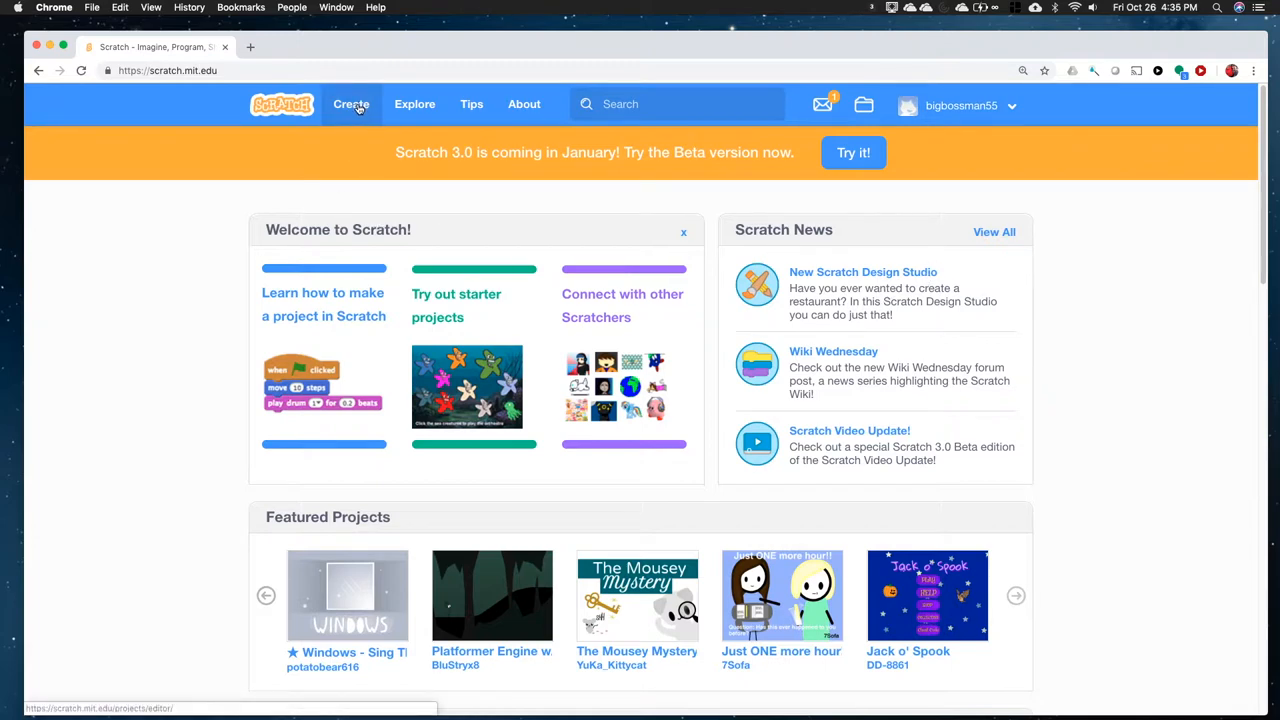
Step: Start a new project and allow Adobe Flash Player to run the editor
left_click(351, 104)
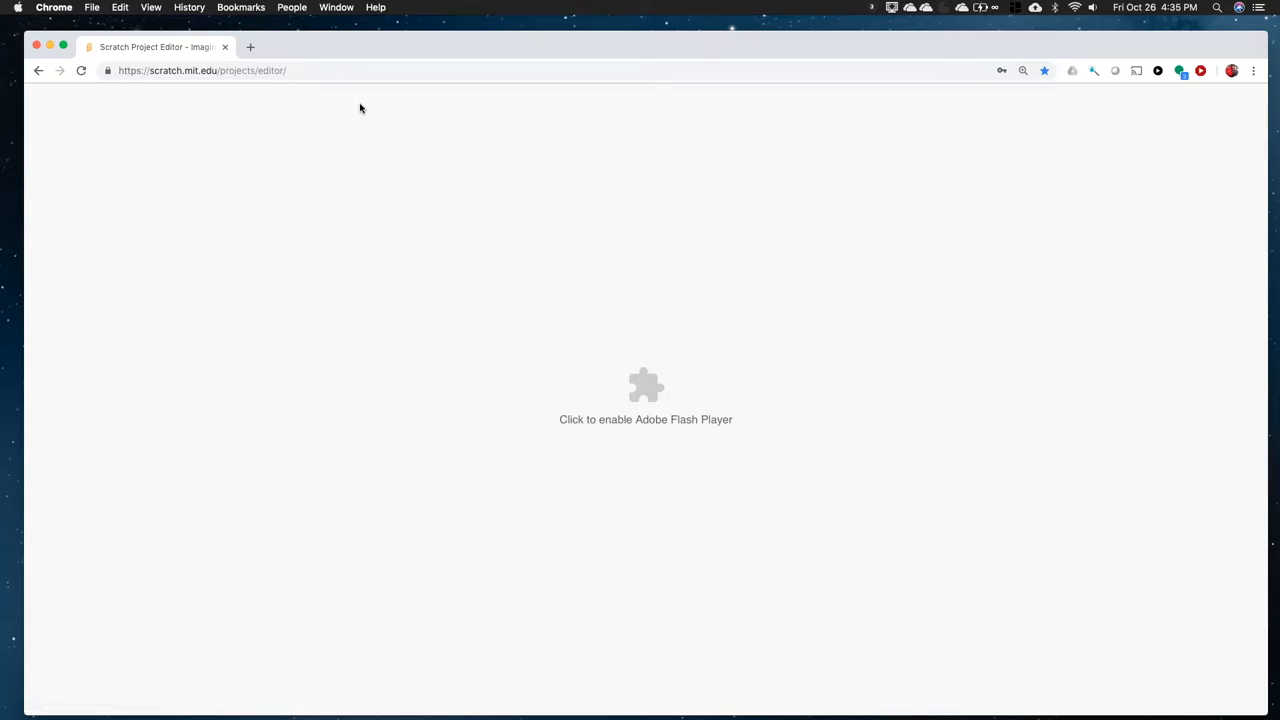
left_click(645, 390)
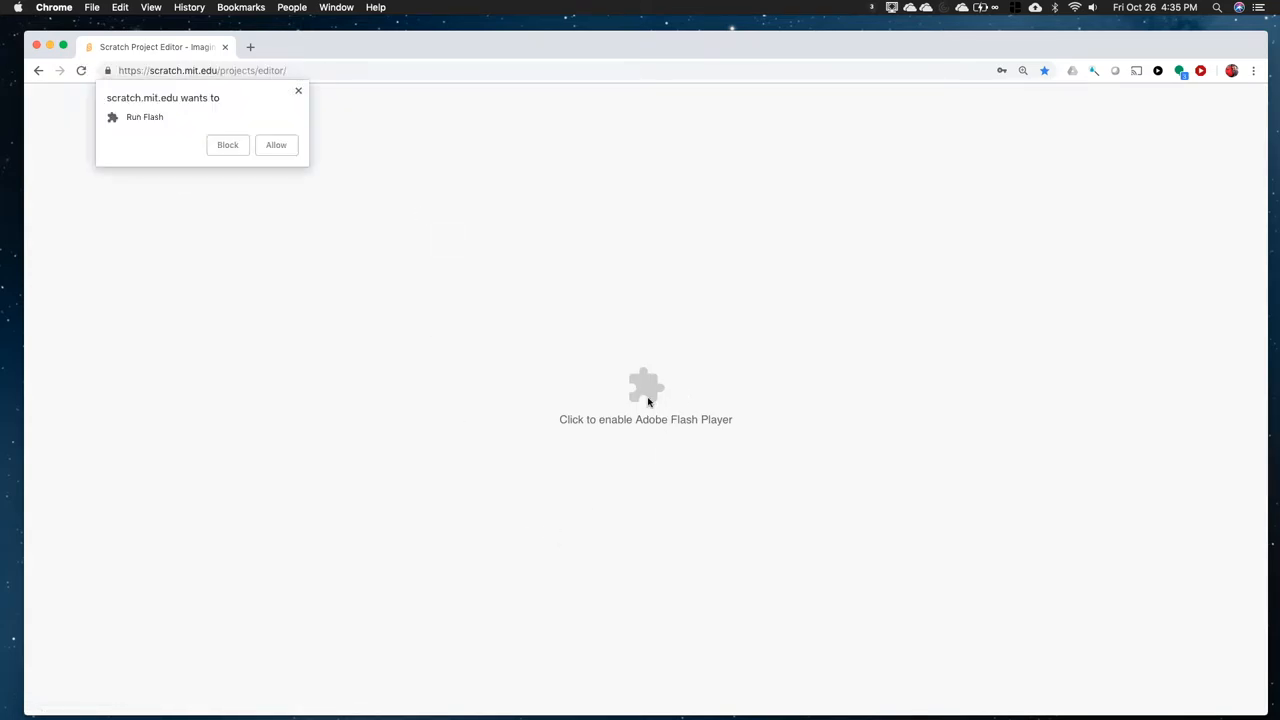
left_click(276, 145)
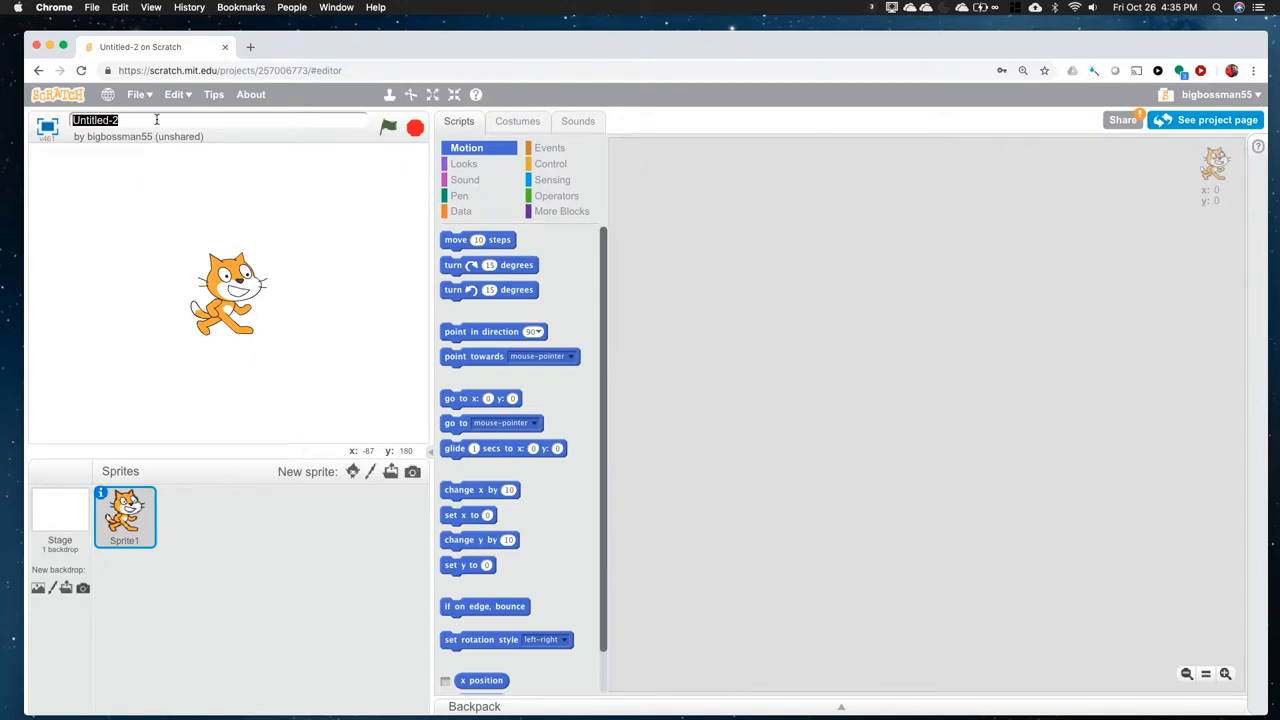
Step: Enter 'MySequenceProgram' as the project title
type("MySequencePro")
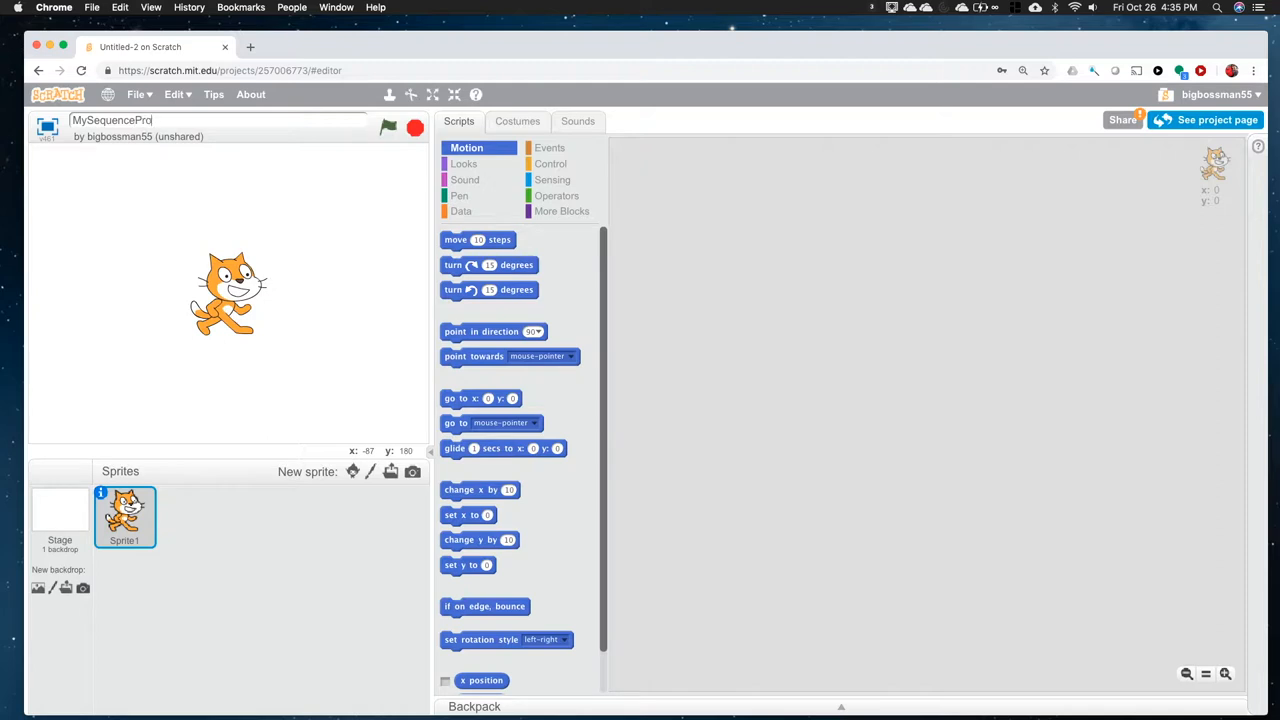
type("gram")
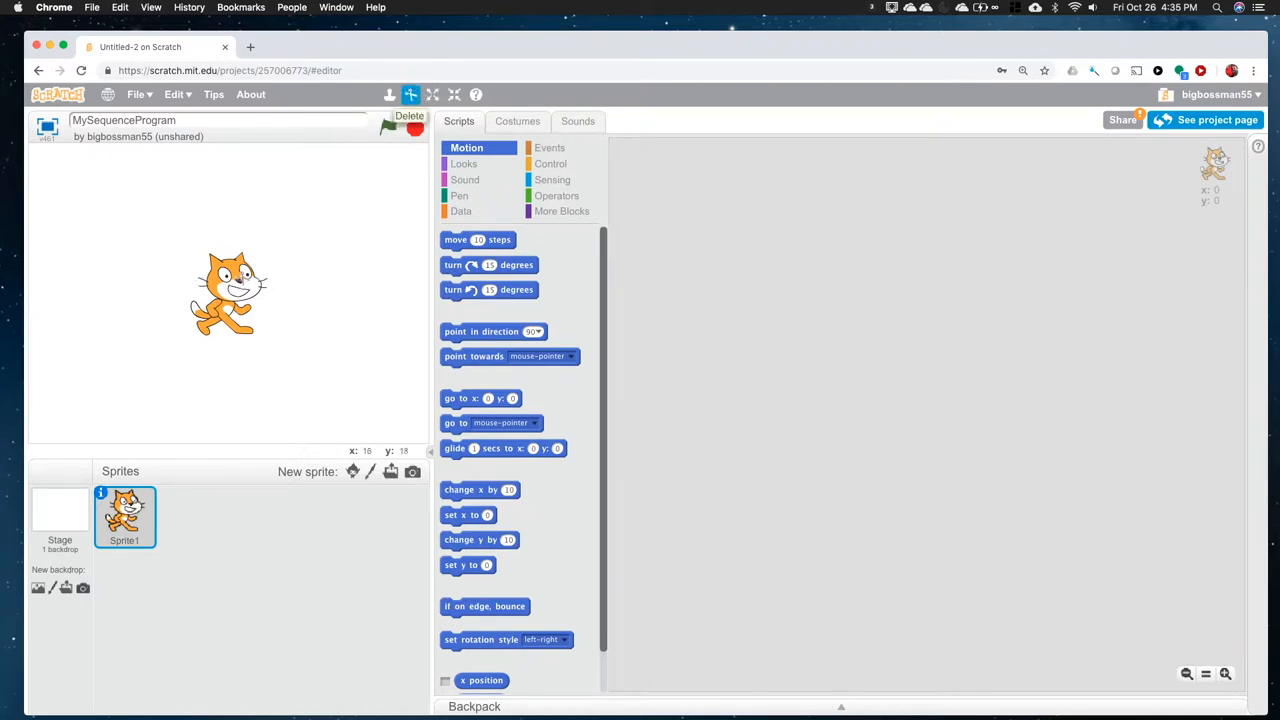
Step: Delete the default cat sprite and add Bear1 from the sprite library
left_click(59, 515)
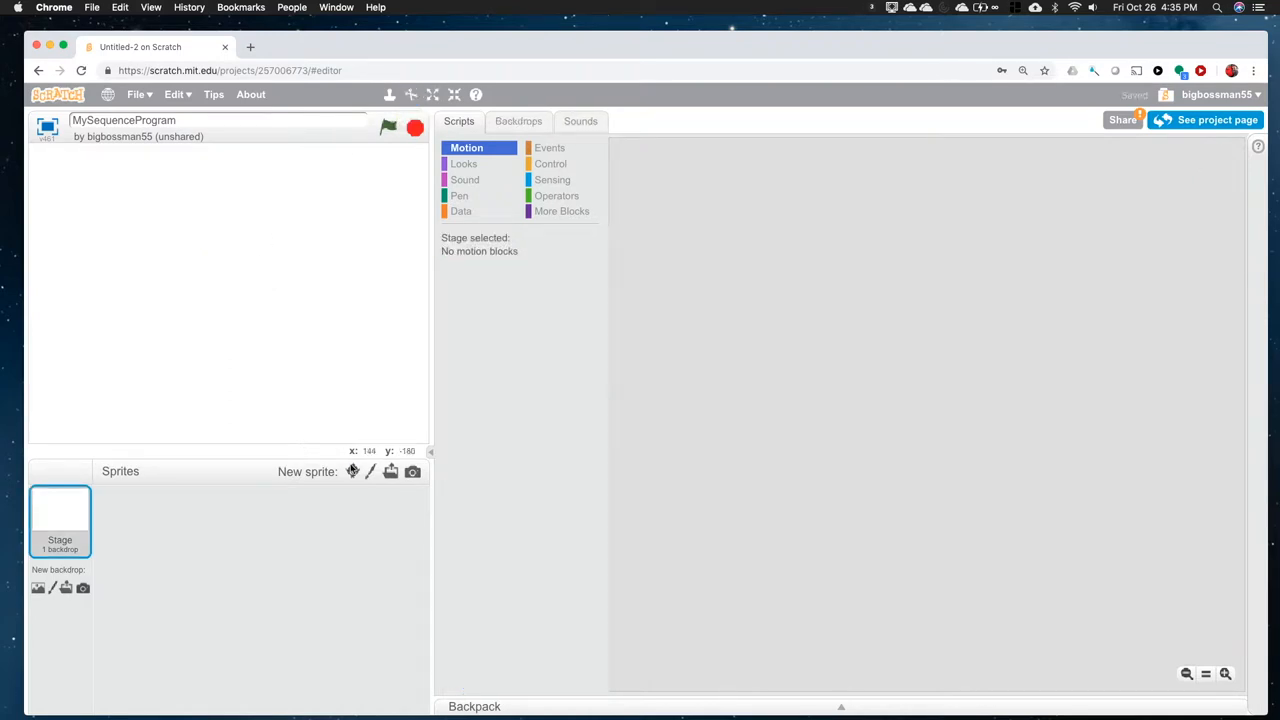
left_click(352, 471)
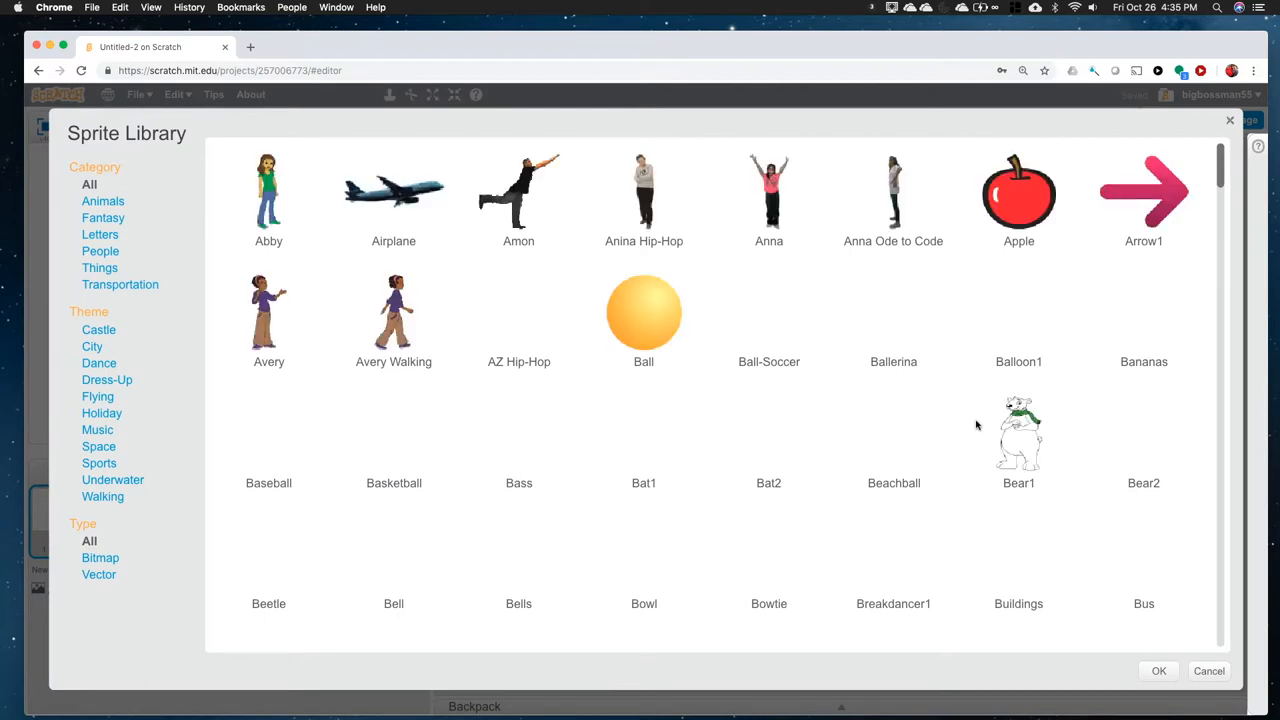
scroll("down", 3)
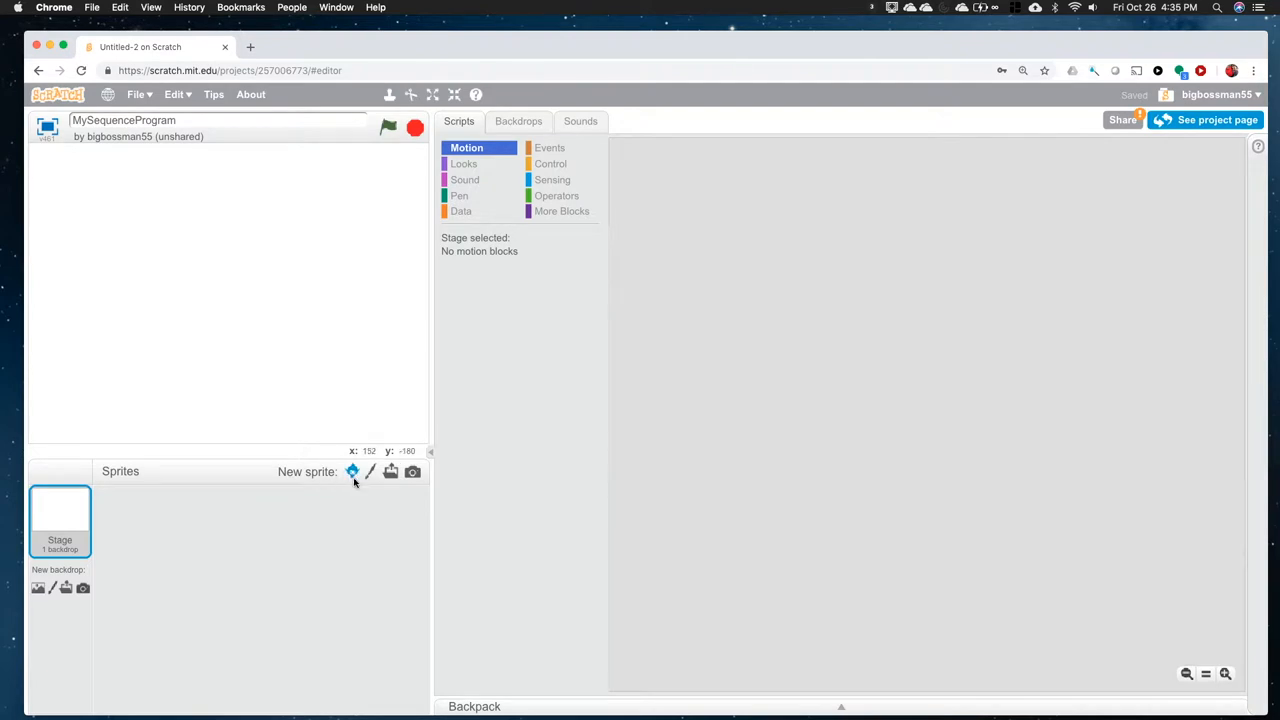
left_click(352, 471)
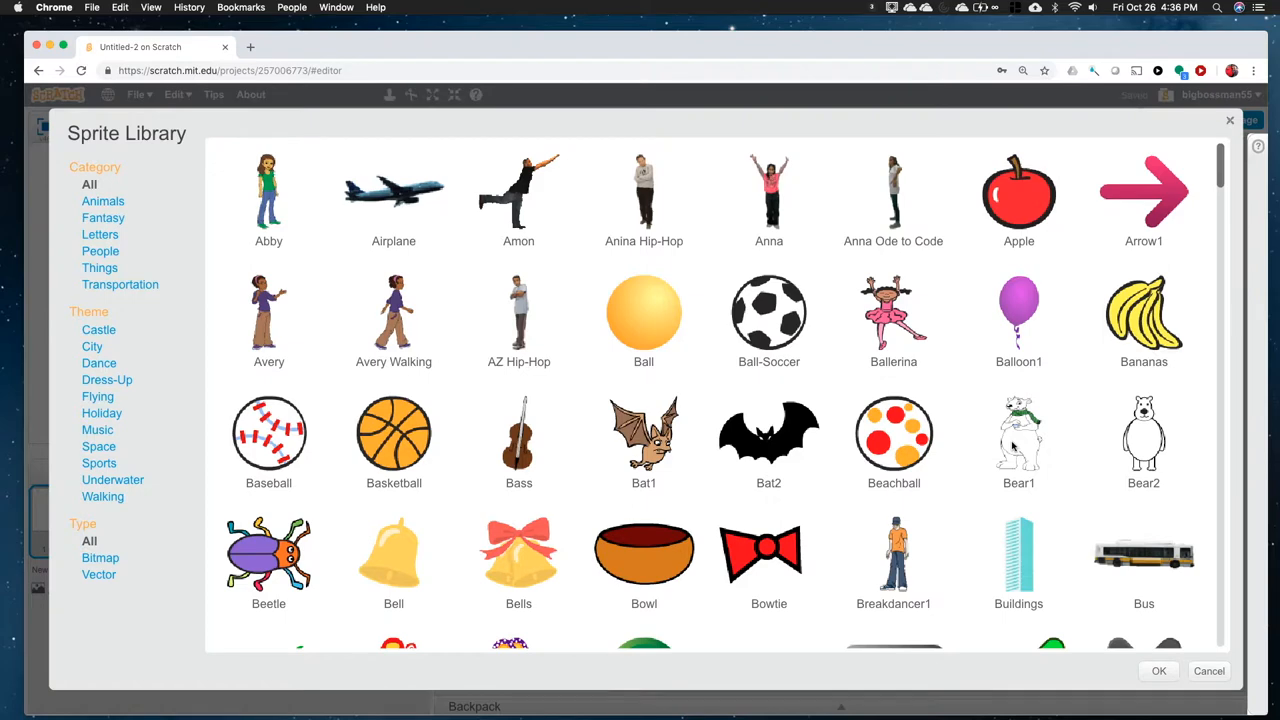
left_click(1208, 671)
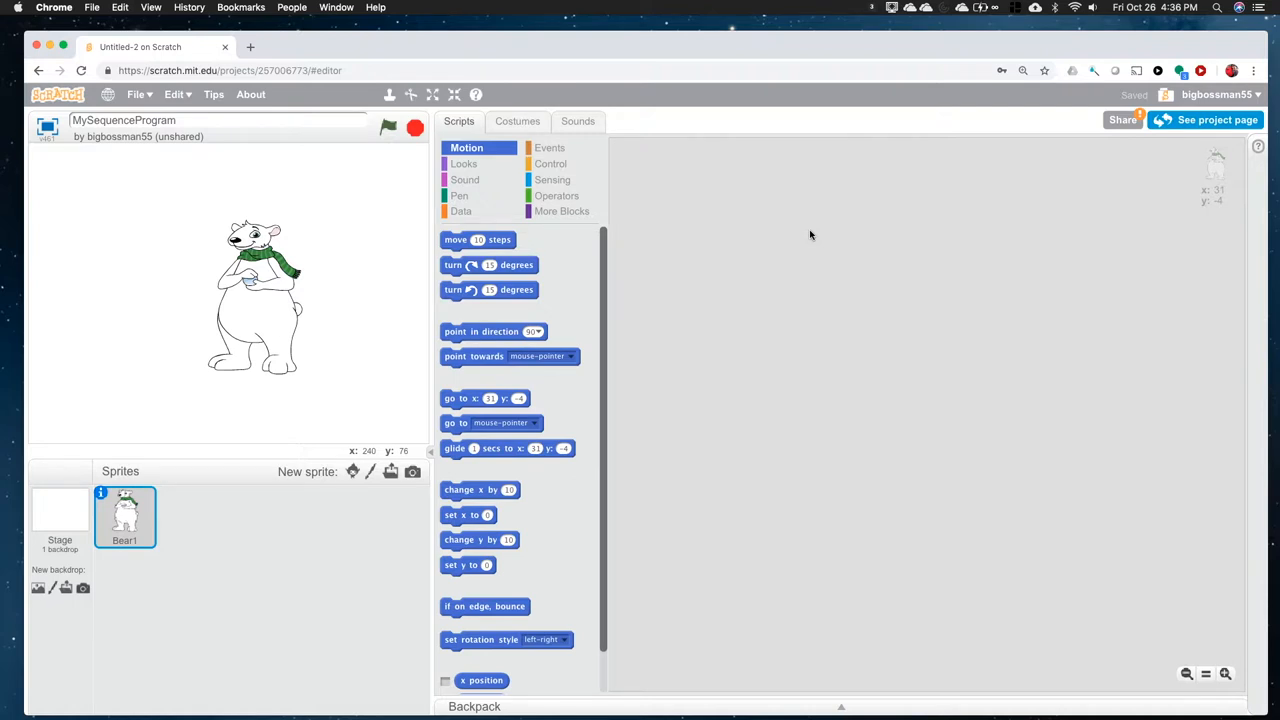
mouse_move(721, 195)
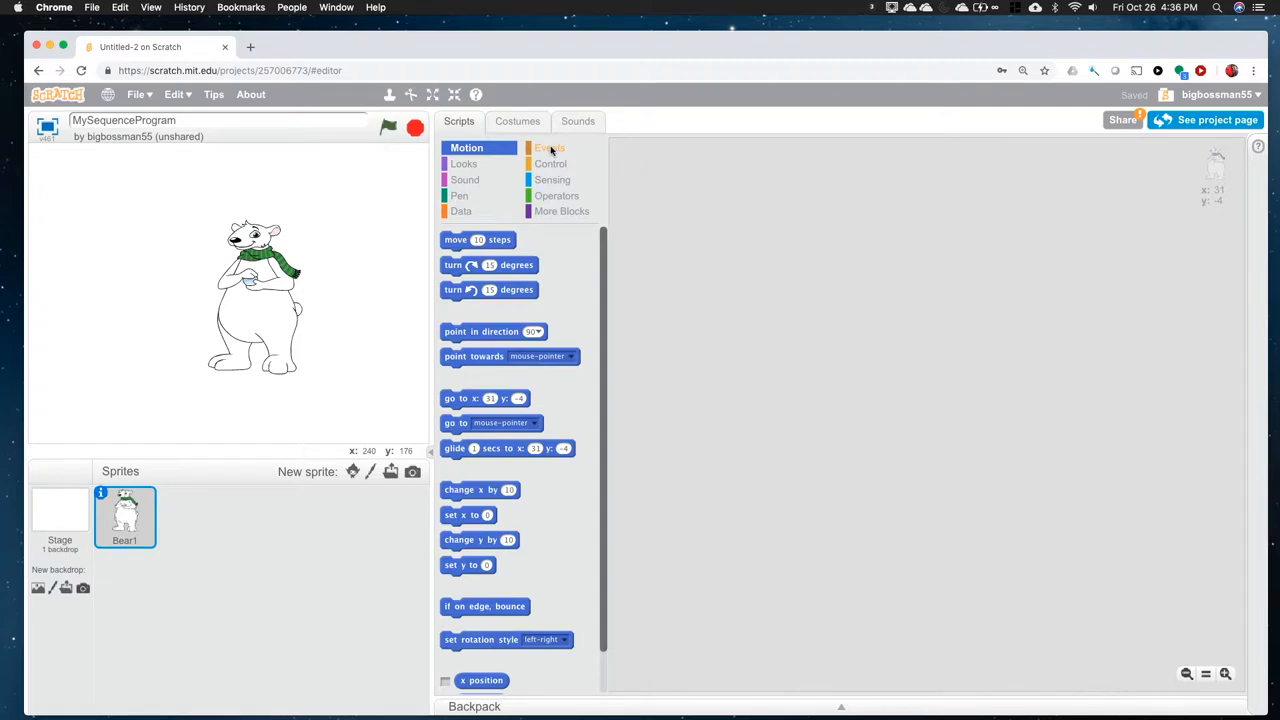
Step: Place a 'when this sprite clicked' Events block in Bear1's scripts area
left_click(549, 147)
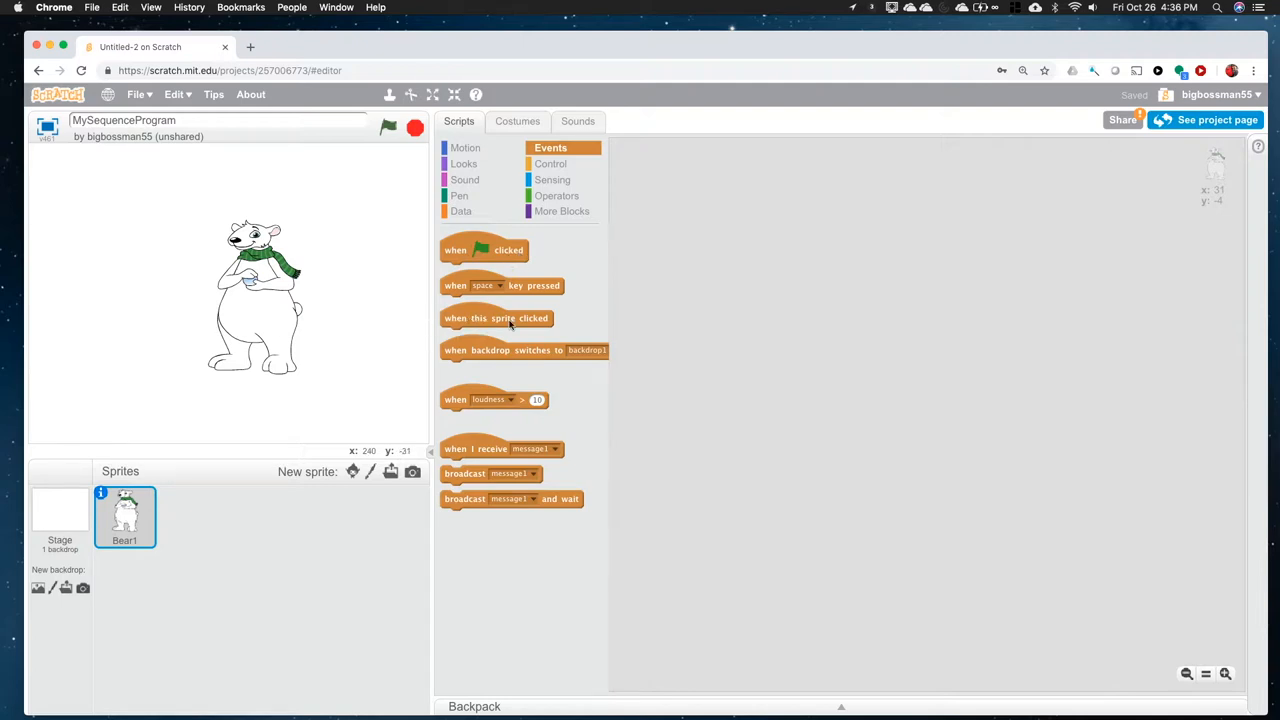
left_click_drag(497, 318, 790, 184)
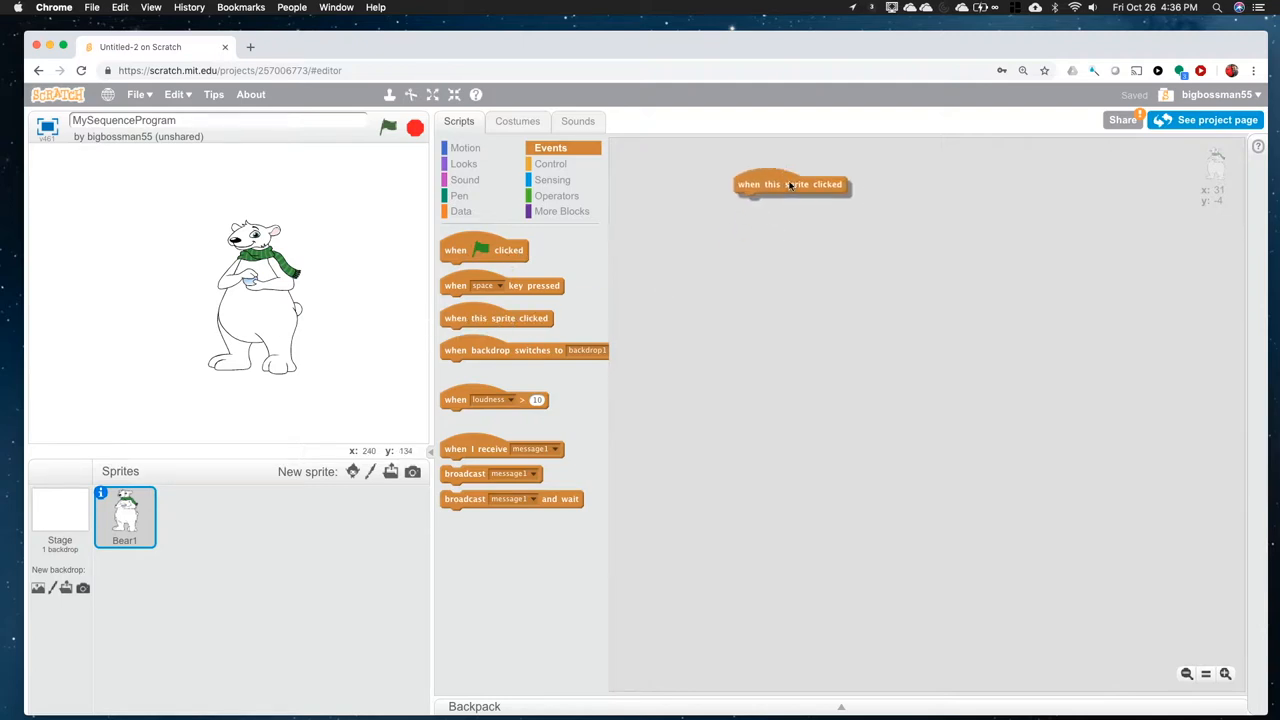
left_click_drag(793, 184, 778, 189)
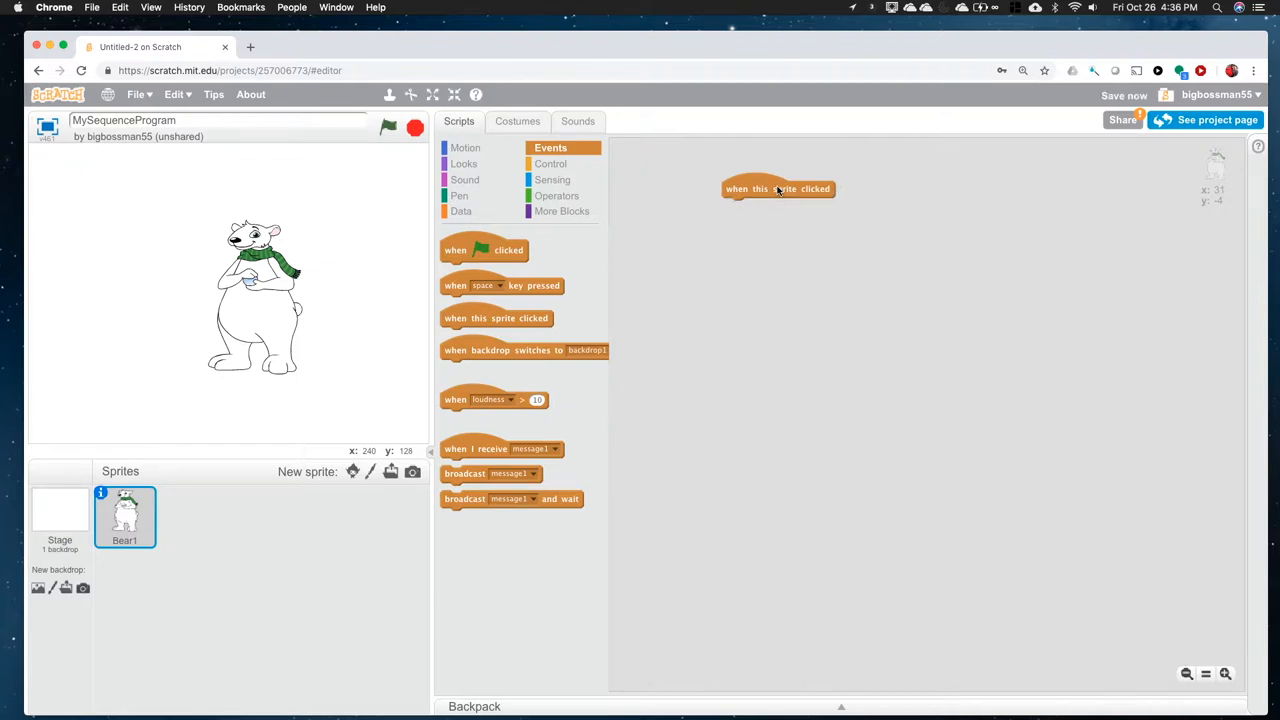
mouse_move(671, 152)
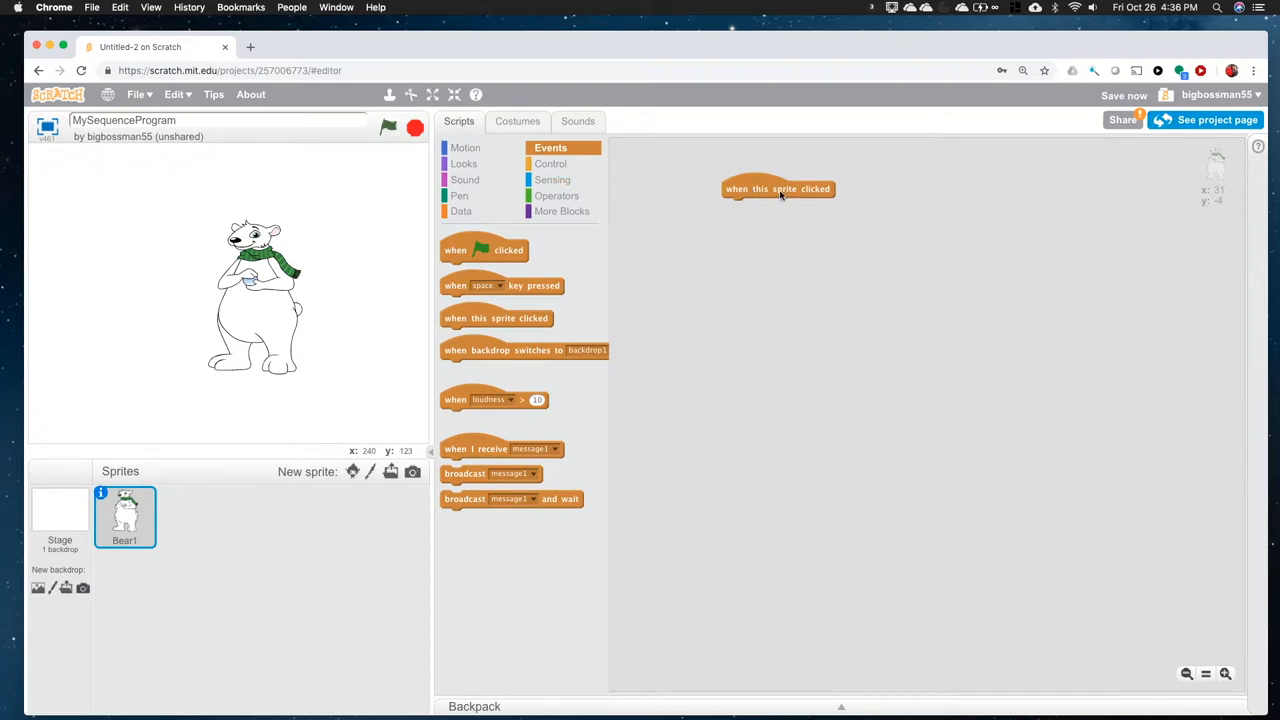
mouse_move(680, 245)
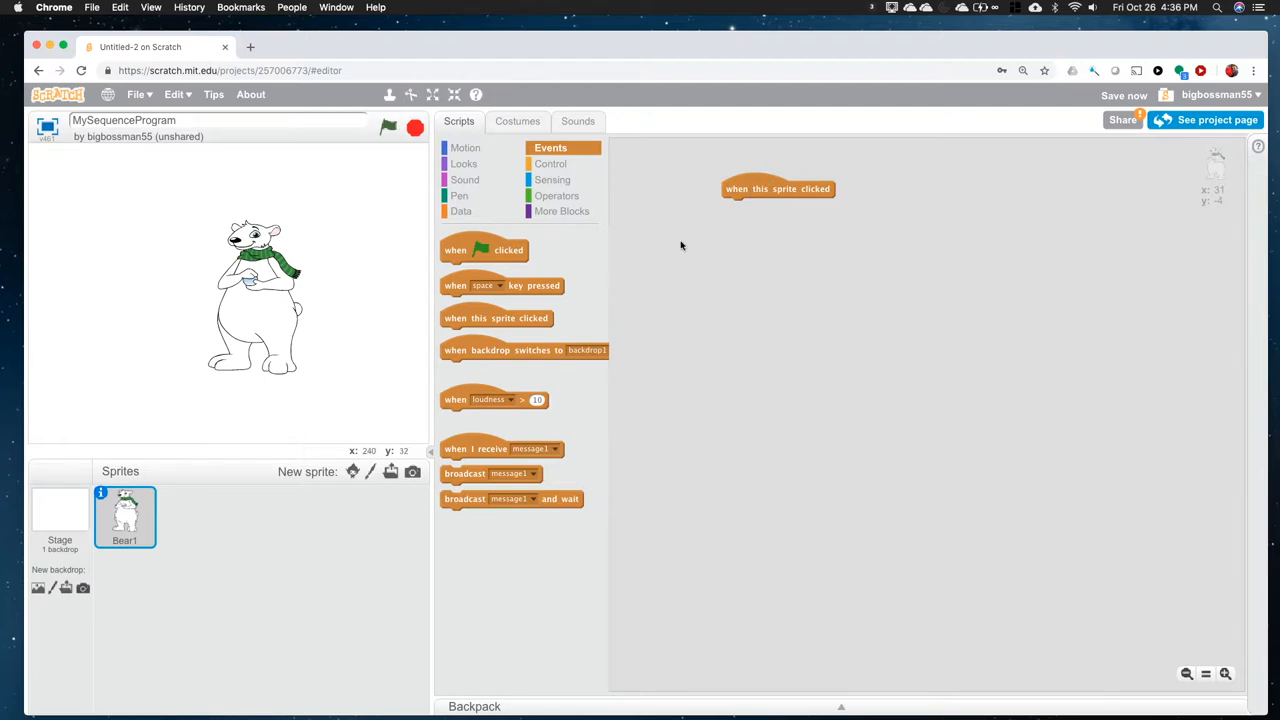
mouse_move(854, 175)
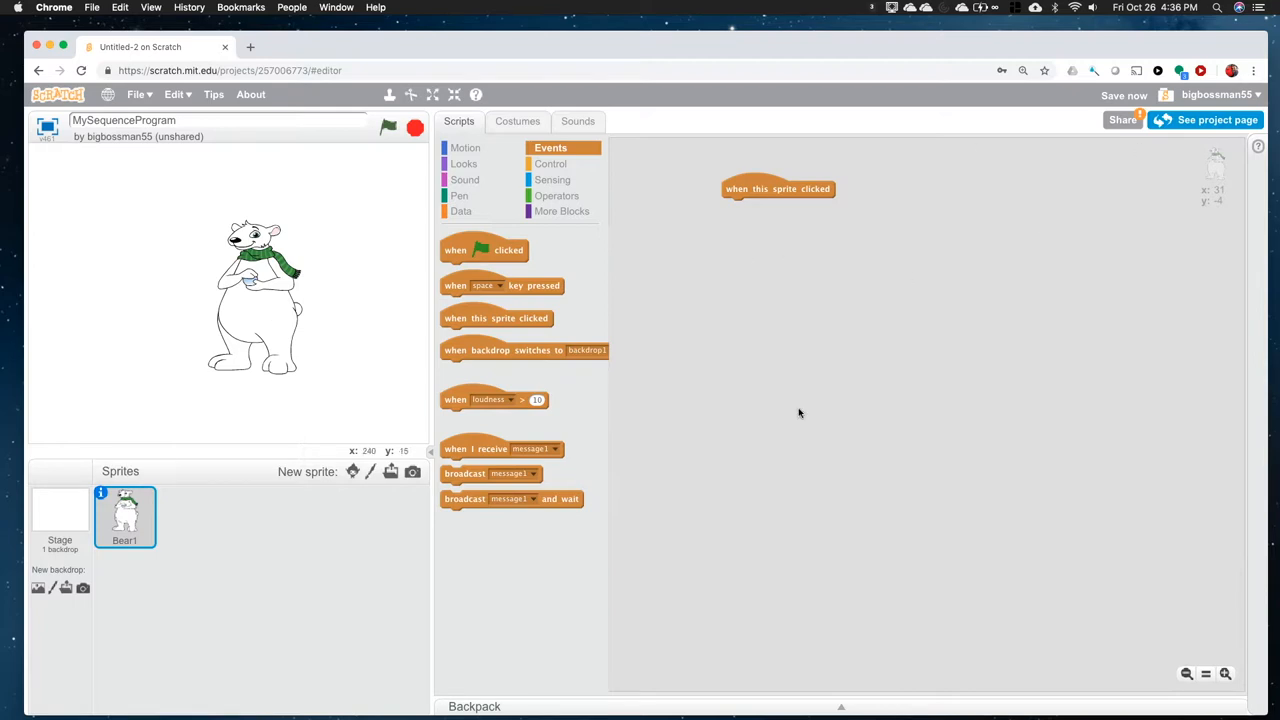
left_click(464, 163)
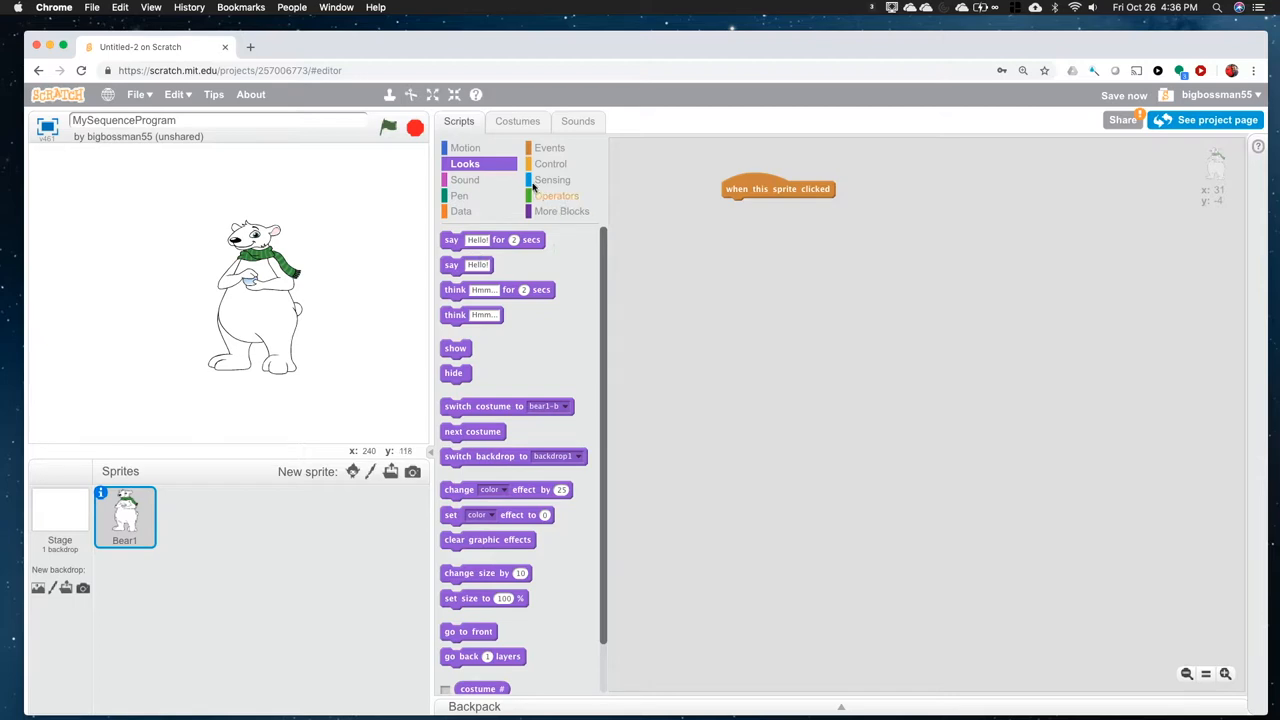
left_click(467, 147)
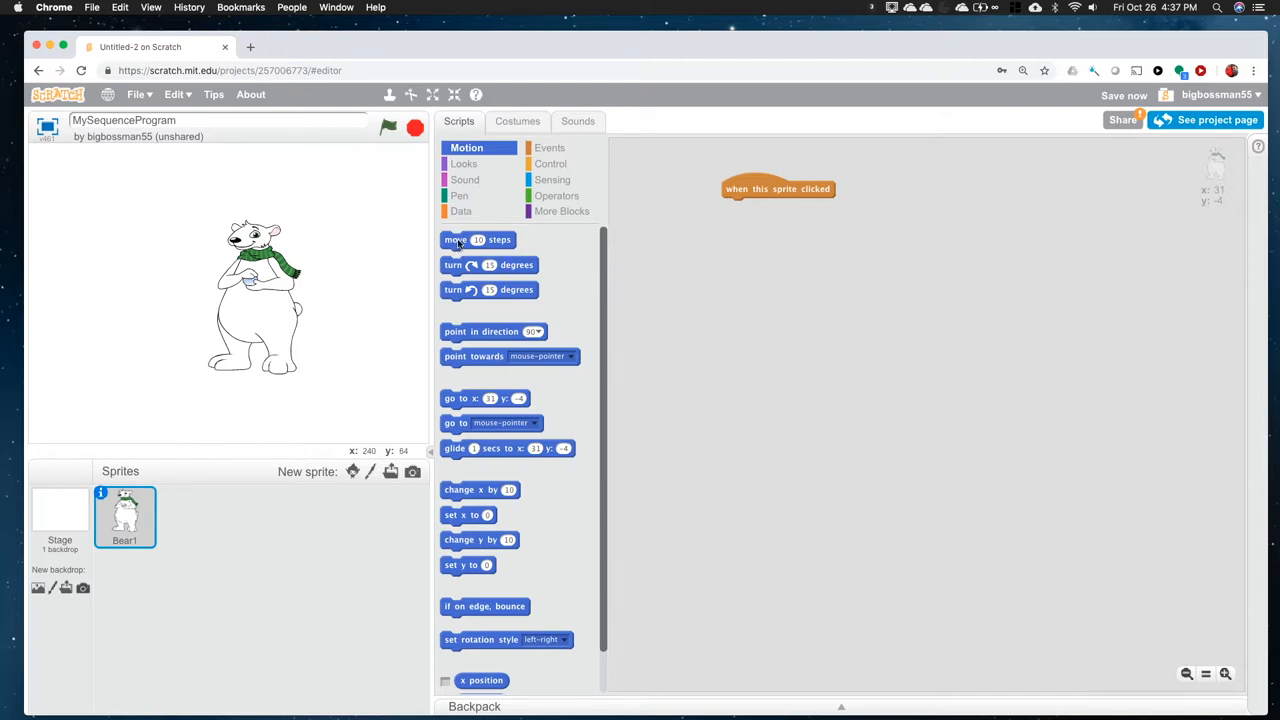
Step: Attach 'move 10 steps' and 'turn right 15 degrees' beneath the click trigger
left_click_drag(477, 239, 775, 205)
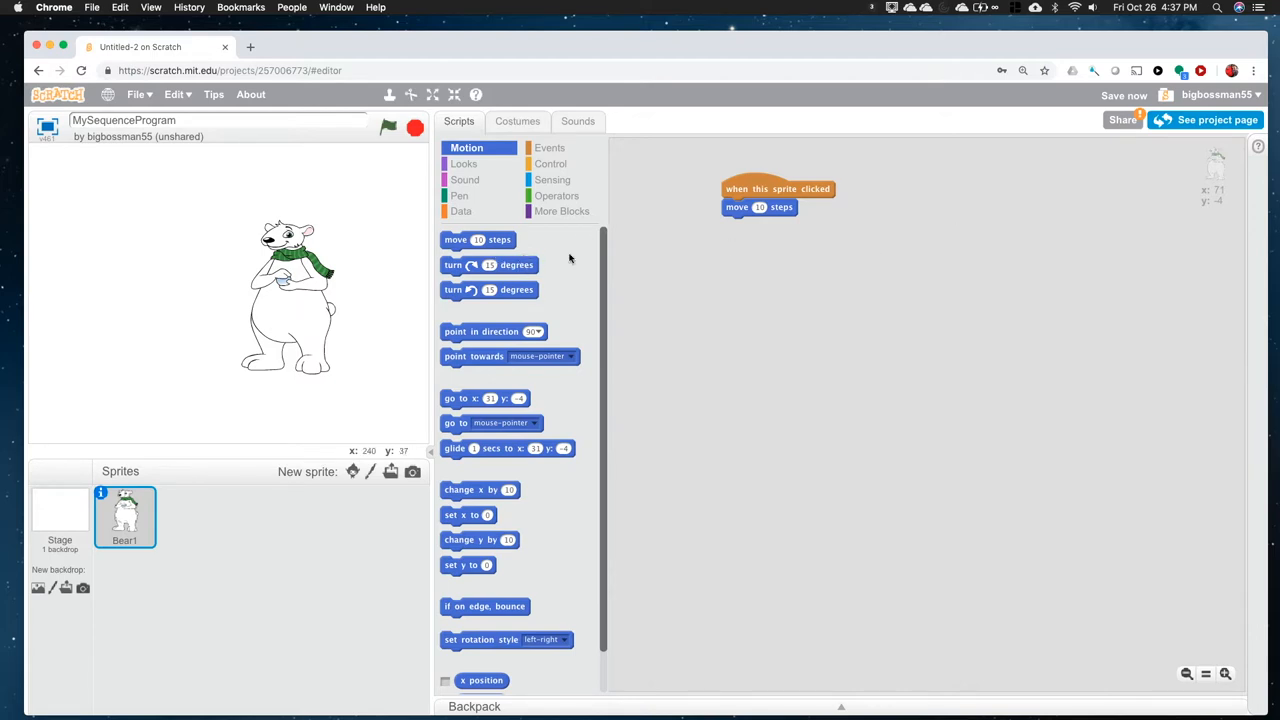
left_click_drag(488, 264, 770, 225)
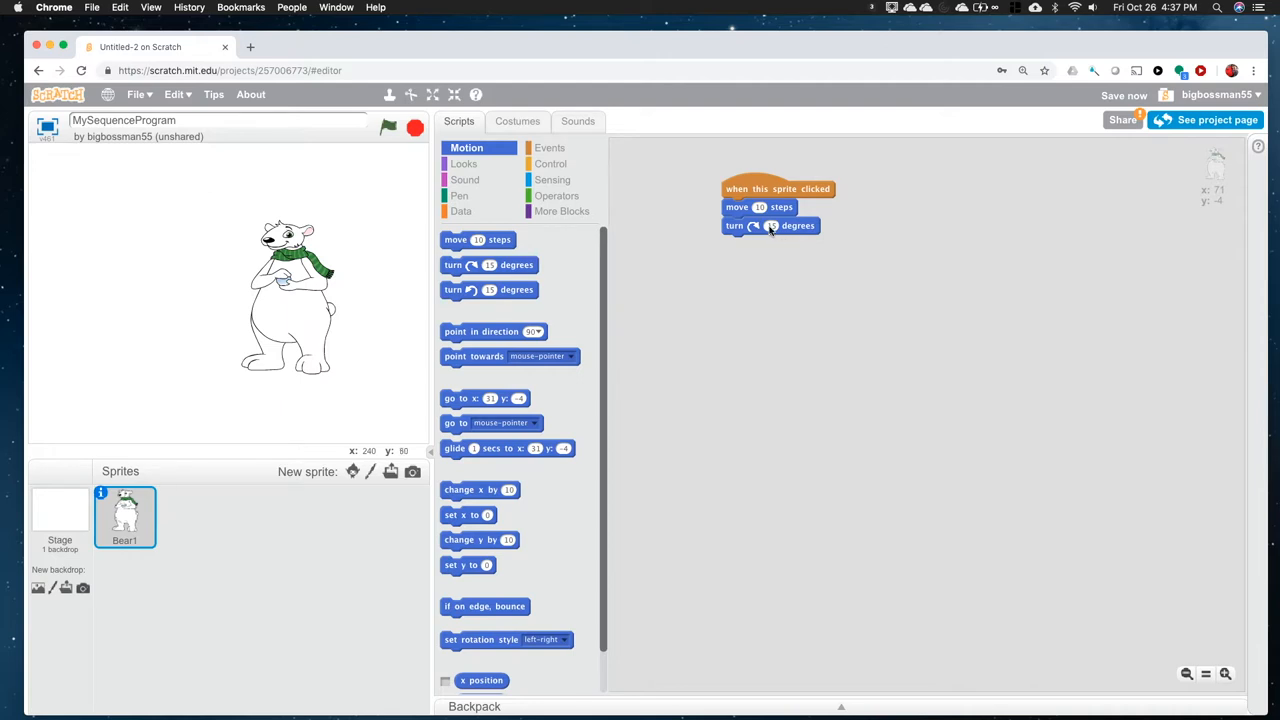
Step: Change the turn to 90 degrees and add a second 'move 10 steps' below it
left_click(771, 225)
type("180")
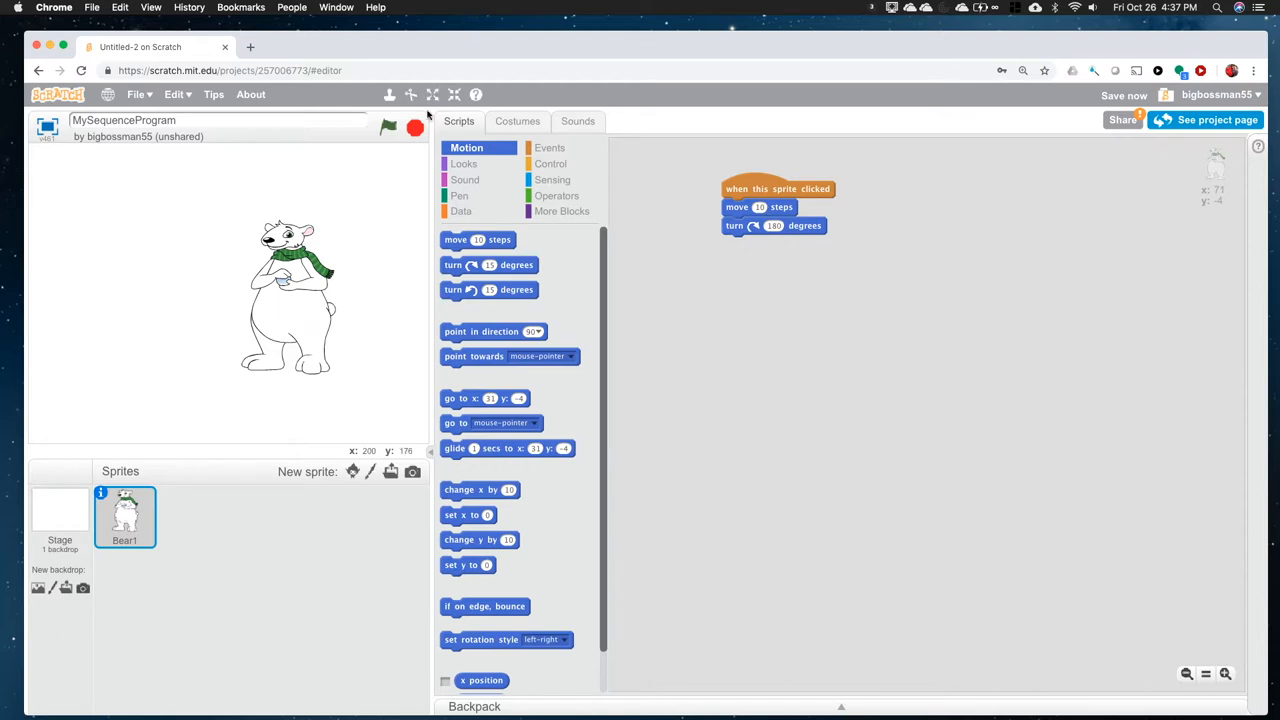
mouse_move(755, 189)
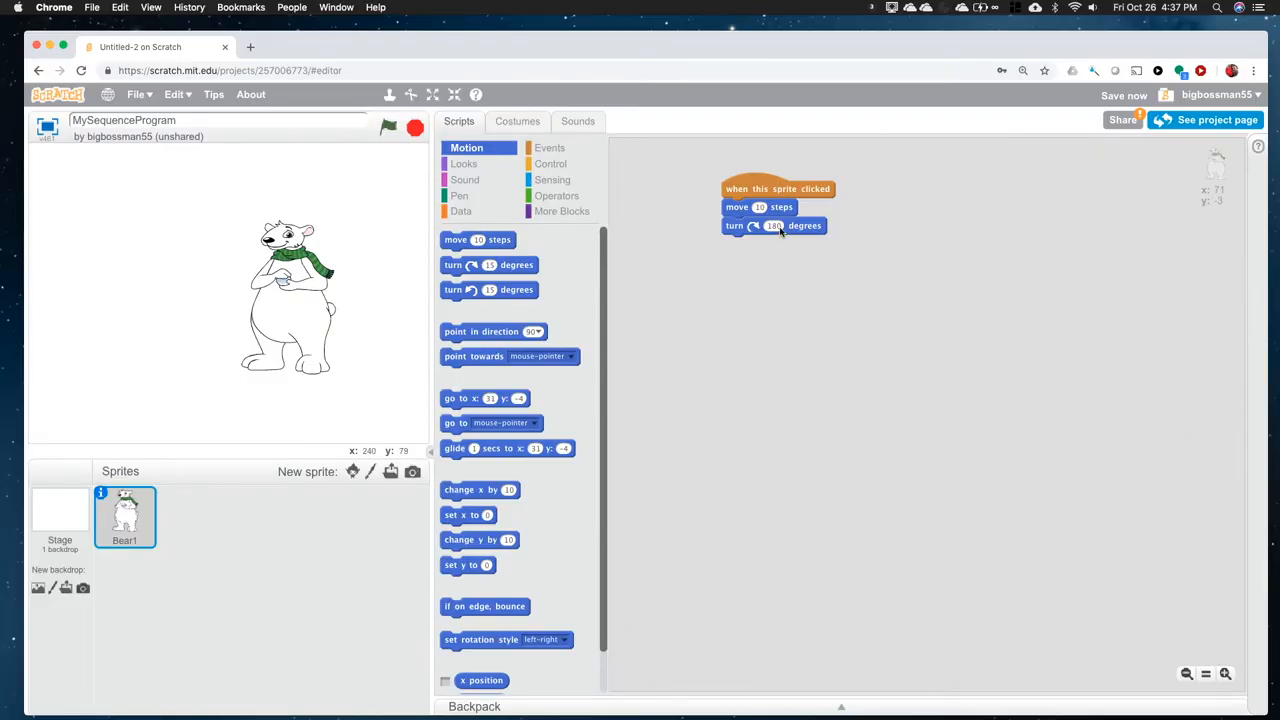
type("90")
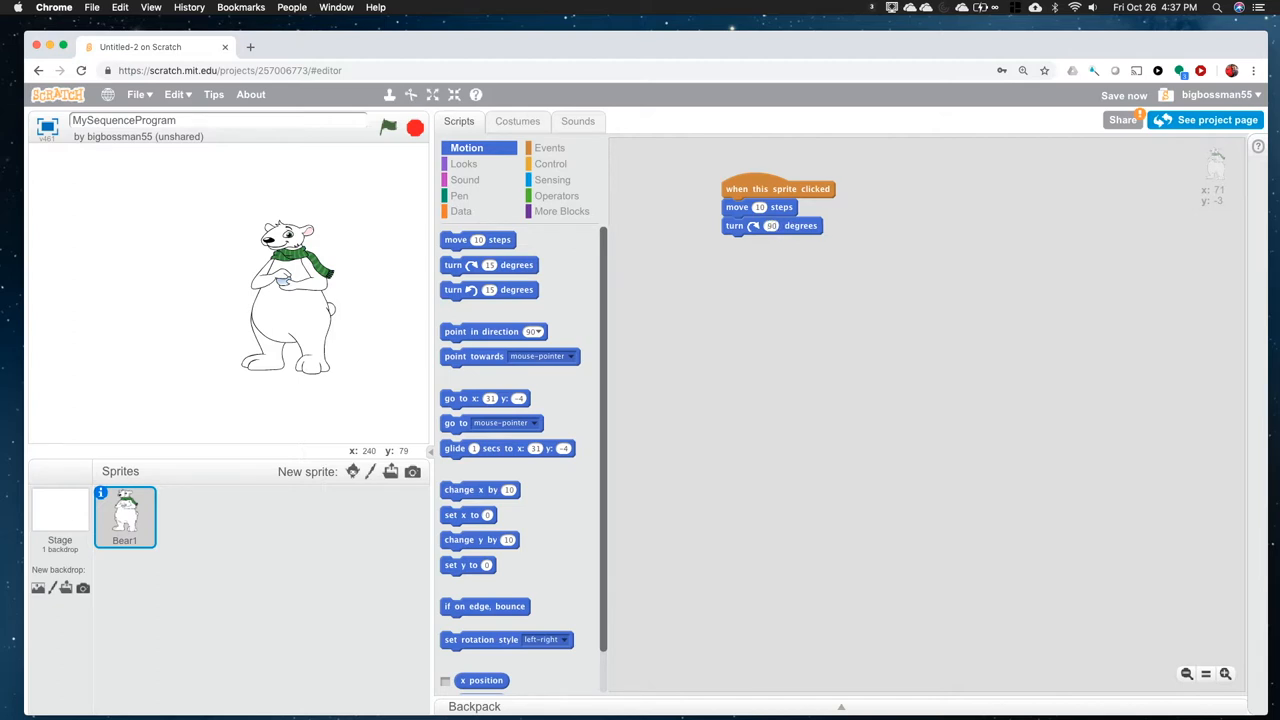
mouse_move(266, 383)
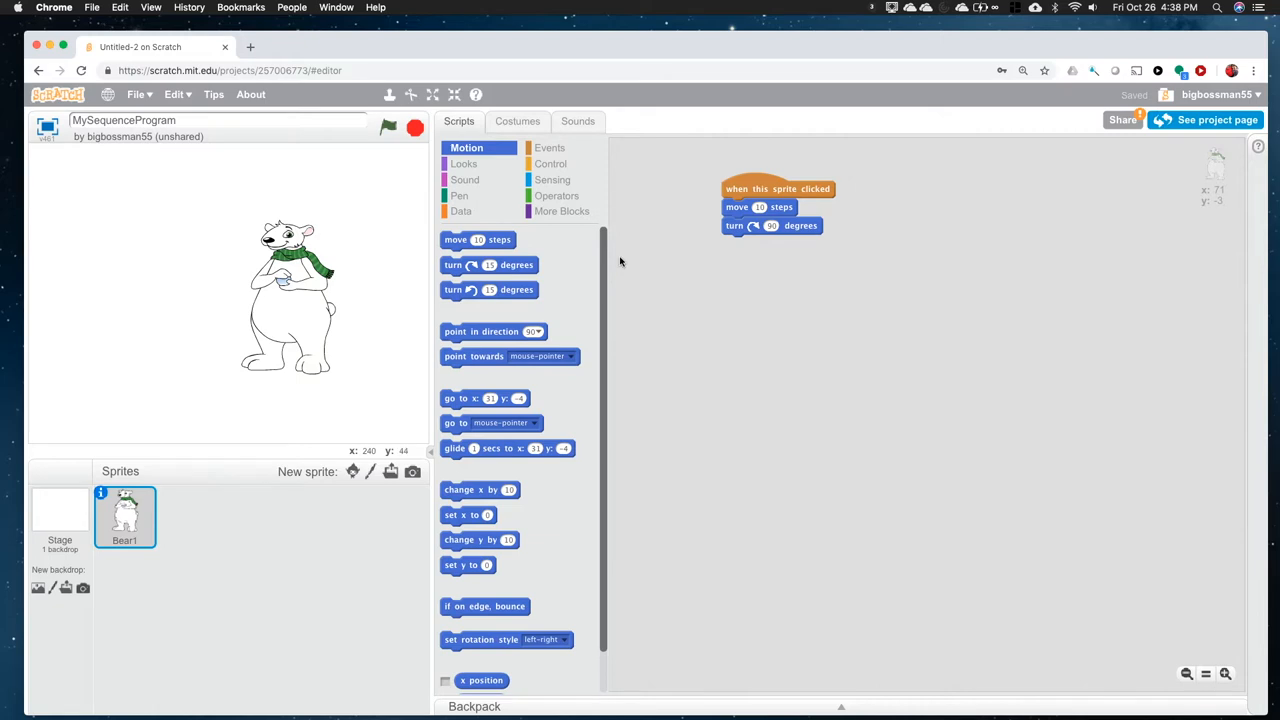
left_click_drag(478, 239, 745, 244)
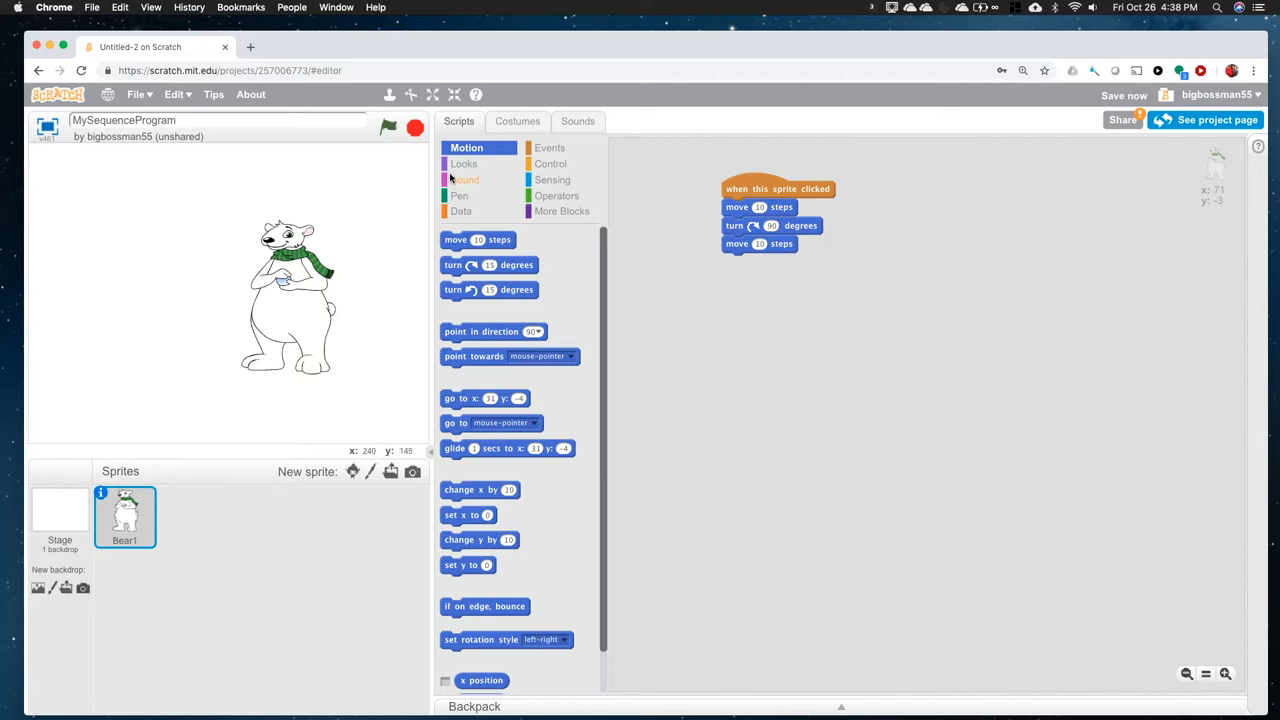
Step: Add a 'play sound plunge' block after the move blocks
left_click(466, 179)
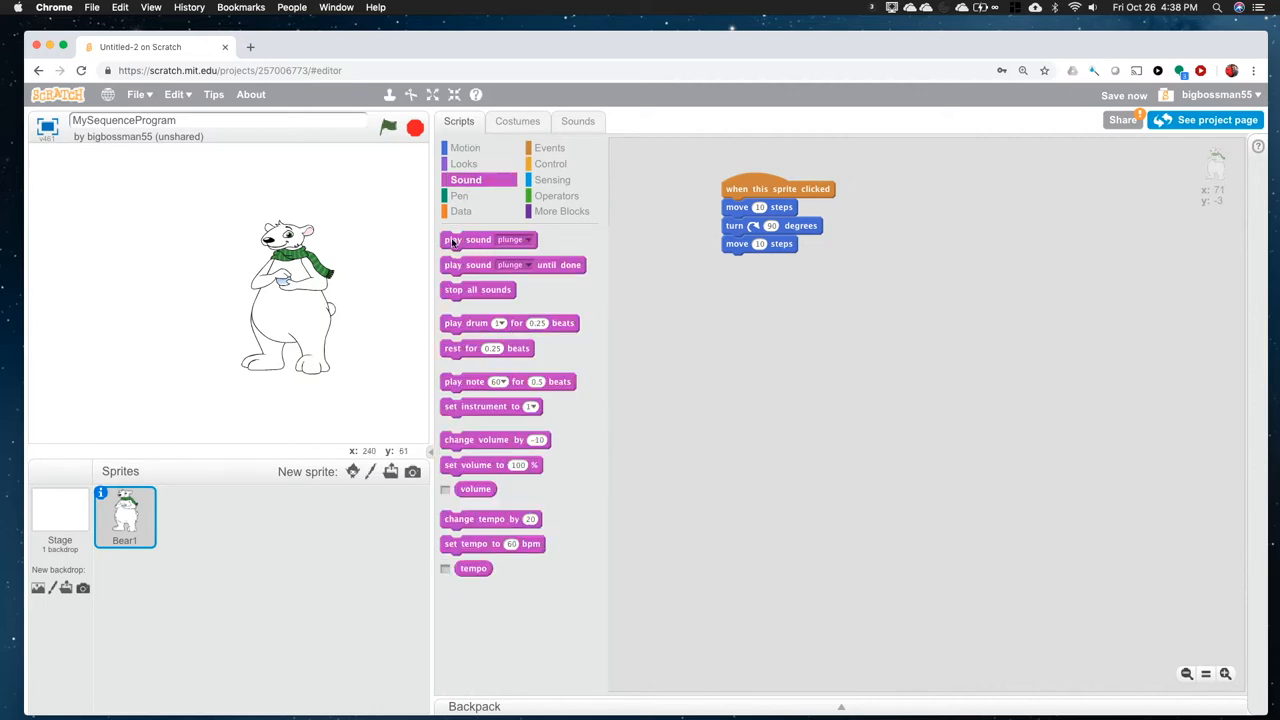
left_click_drag(478, 239, 720, 266)
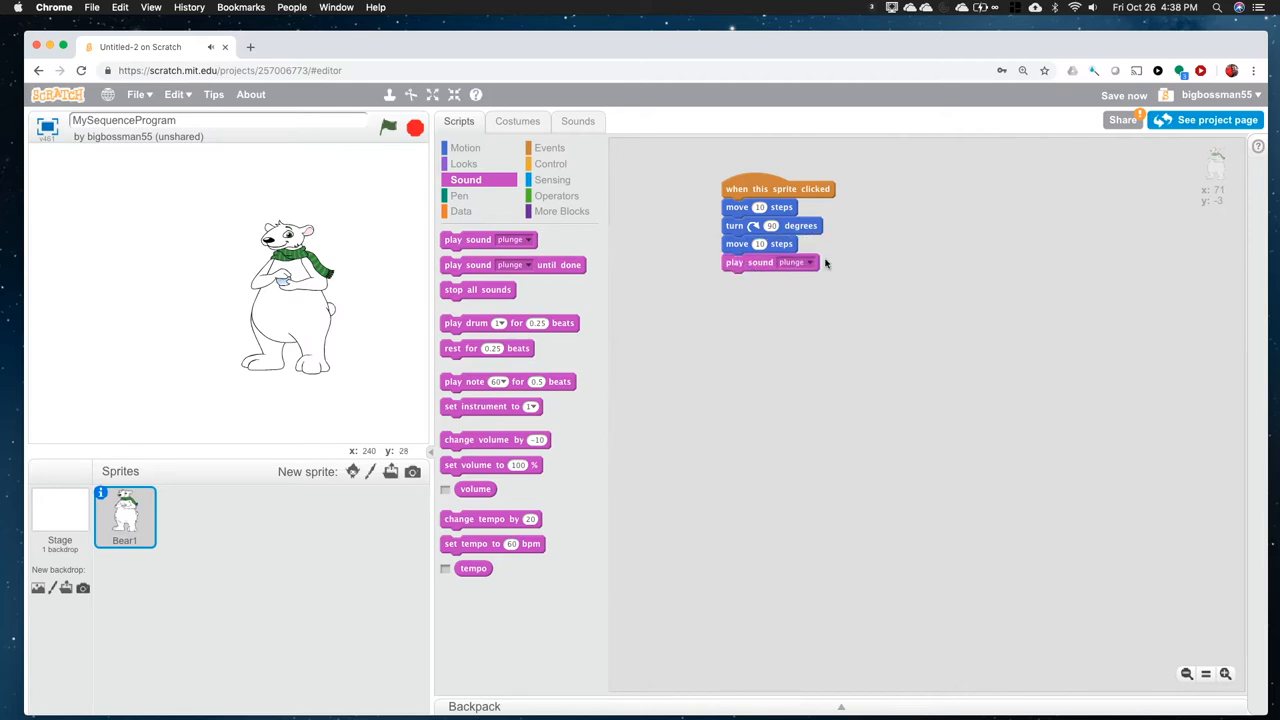
left_click(805, 262)
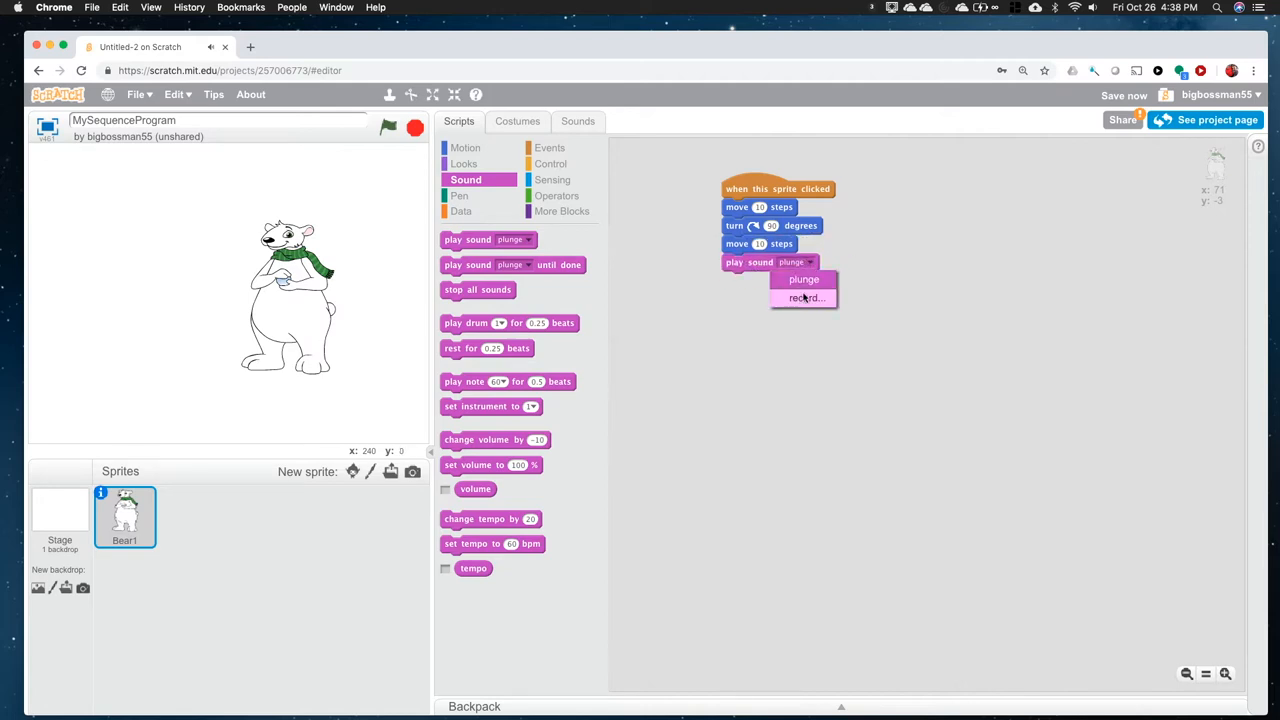
left_click(804, 279)
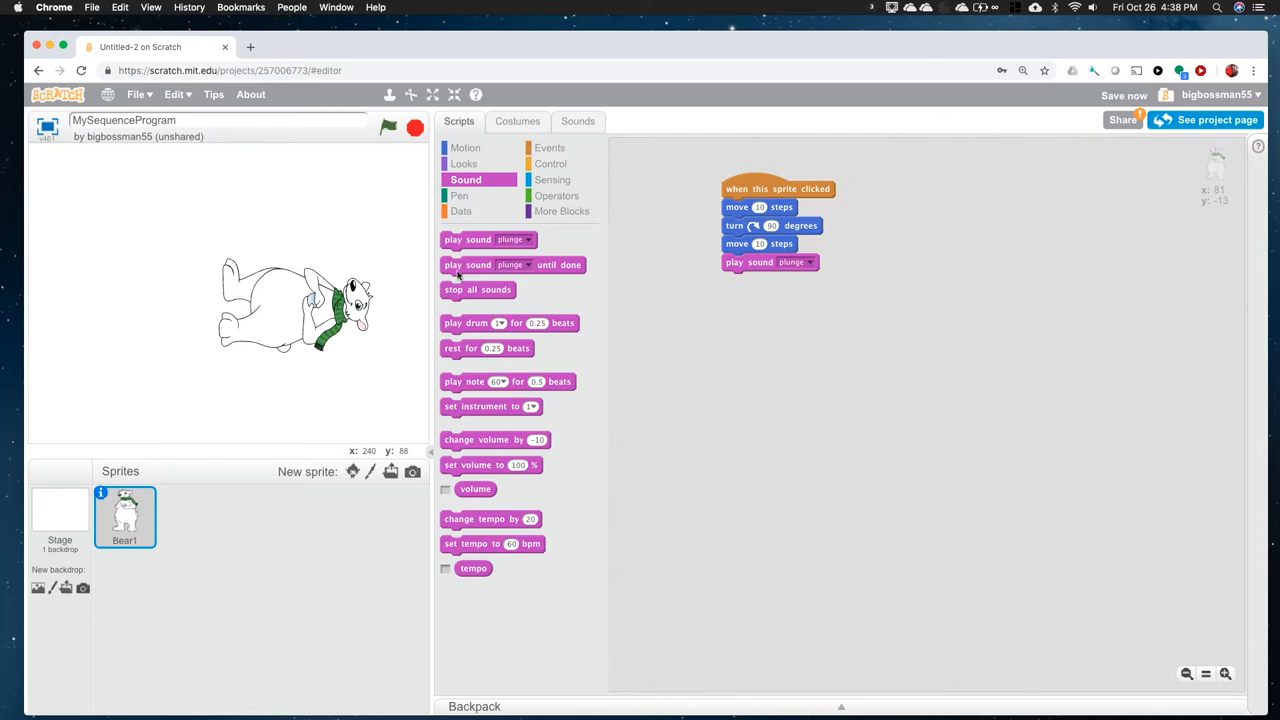
mouse_move(760, 270)
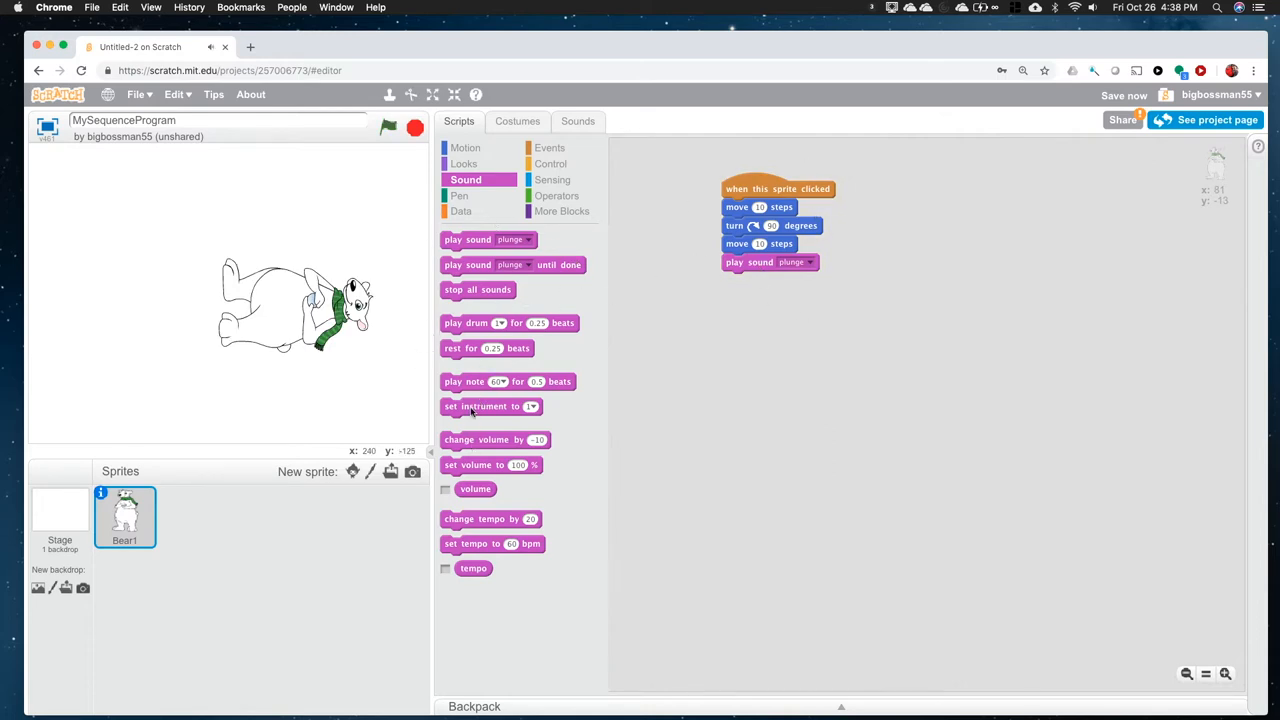
Step: Add 'play drum 13 (Bongo) for 0.25 beats' below the sound block
left_click_drag(490, 406, 630, 366)
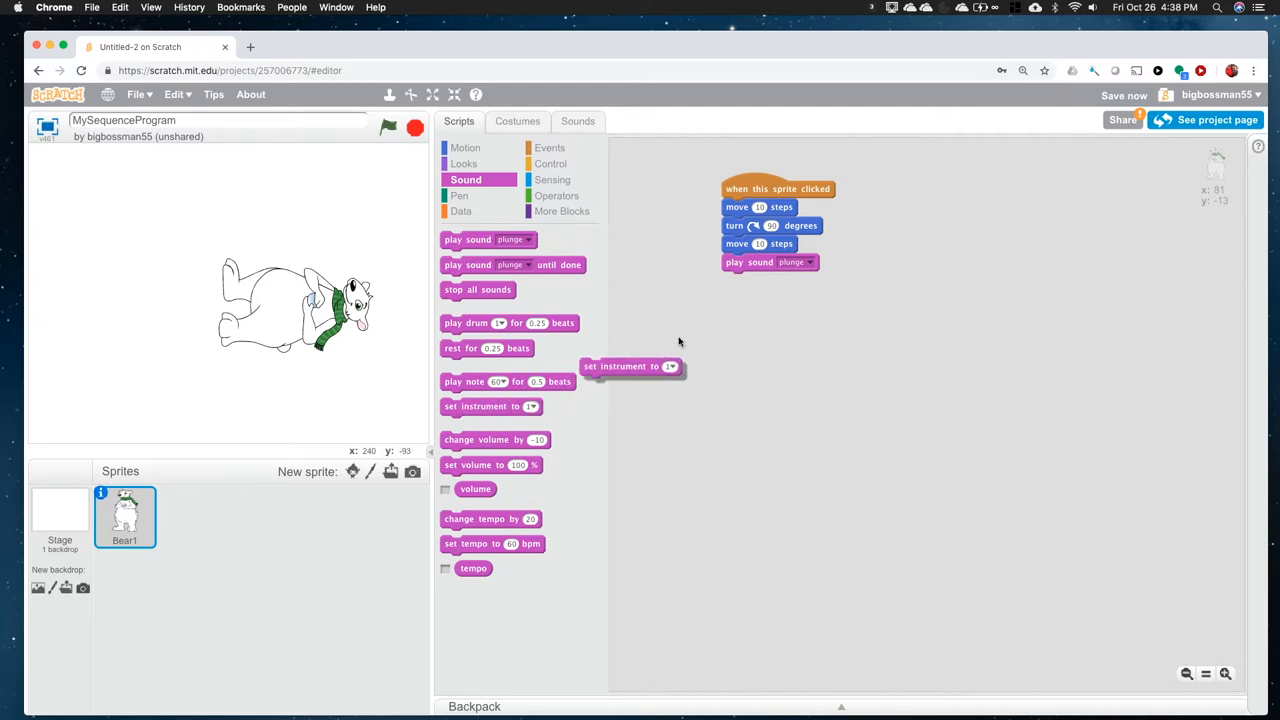
left_click_drag(630, 366, 500, 406)
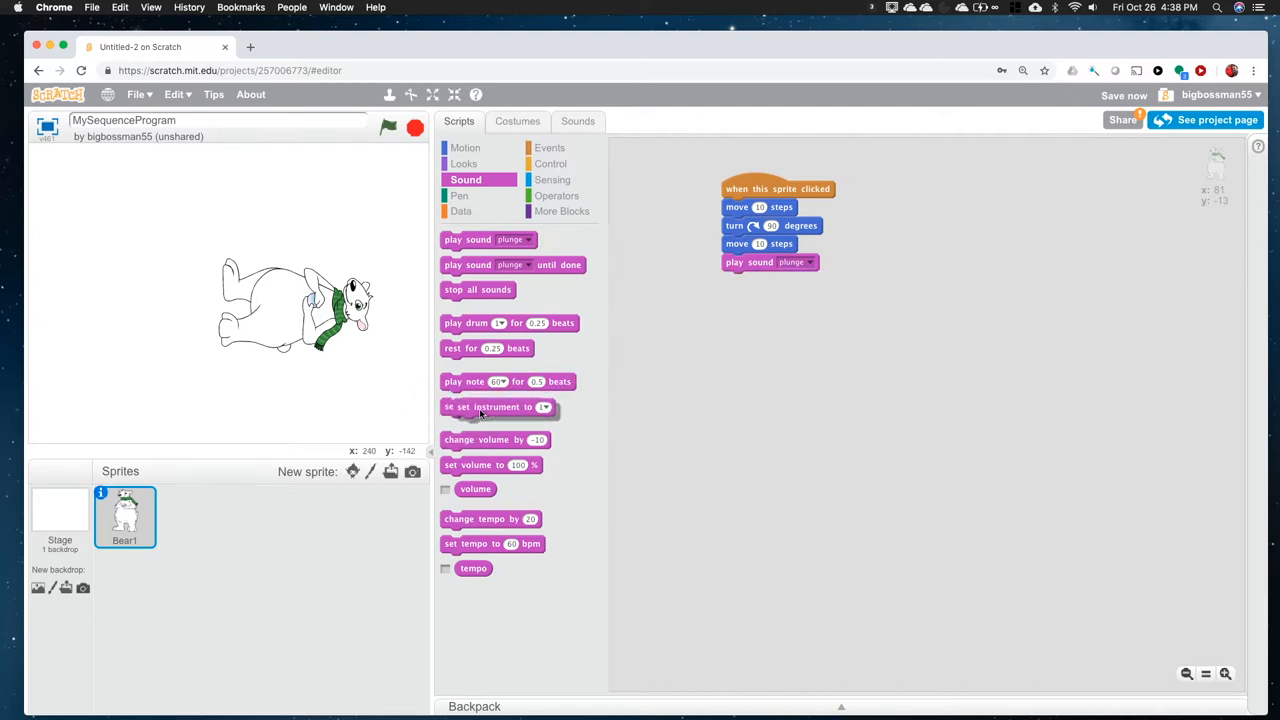
left_click_drag(465, 322, 790, 280)
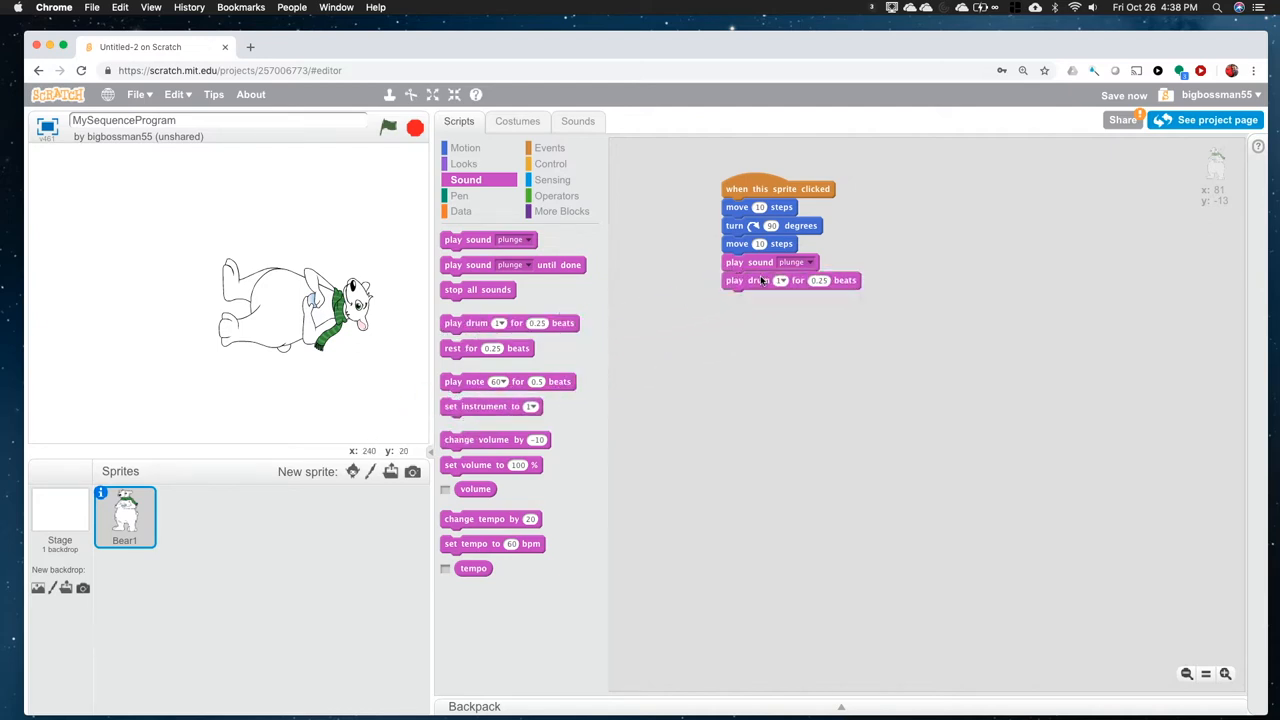
left_click(781, 280)
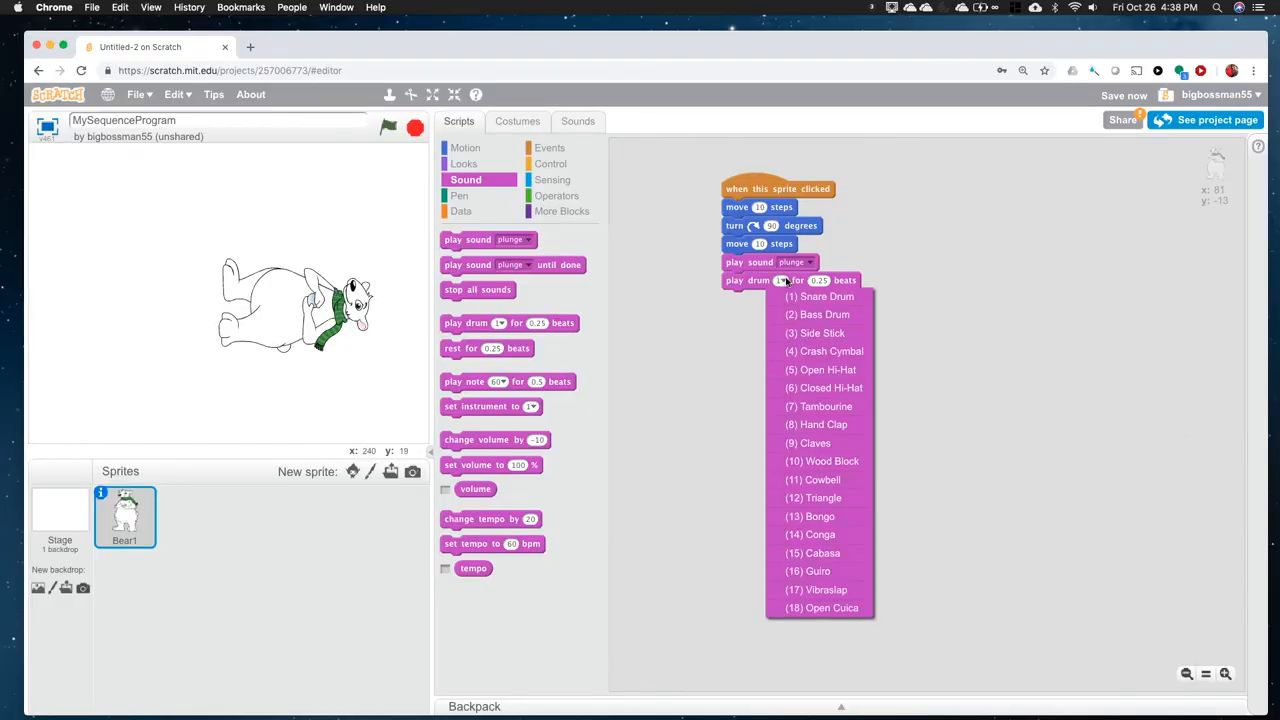
mouse_move(826, 497)
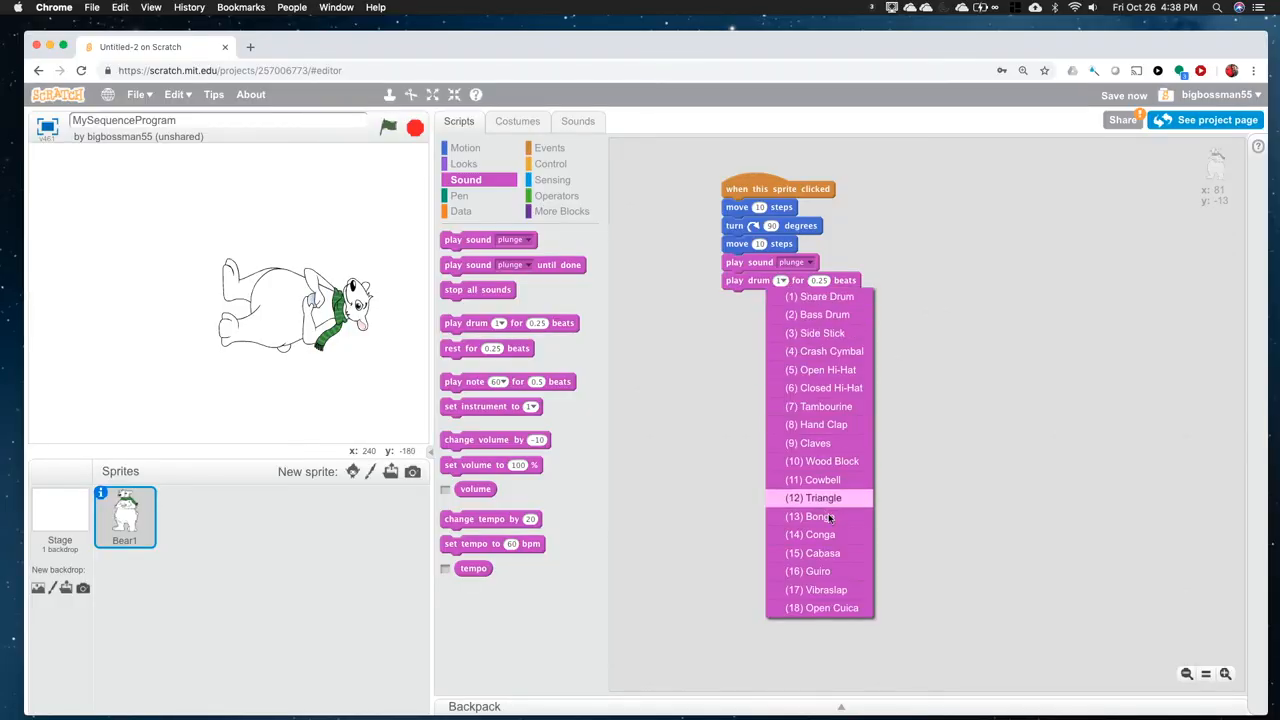
left_click(810, 516)
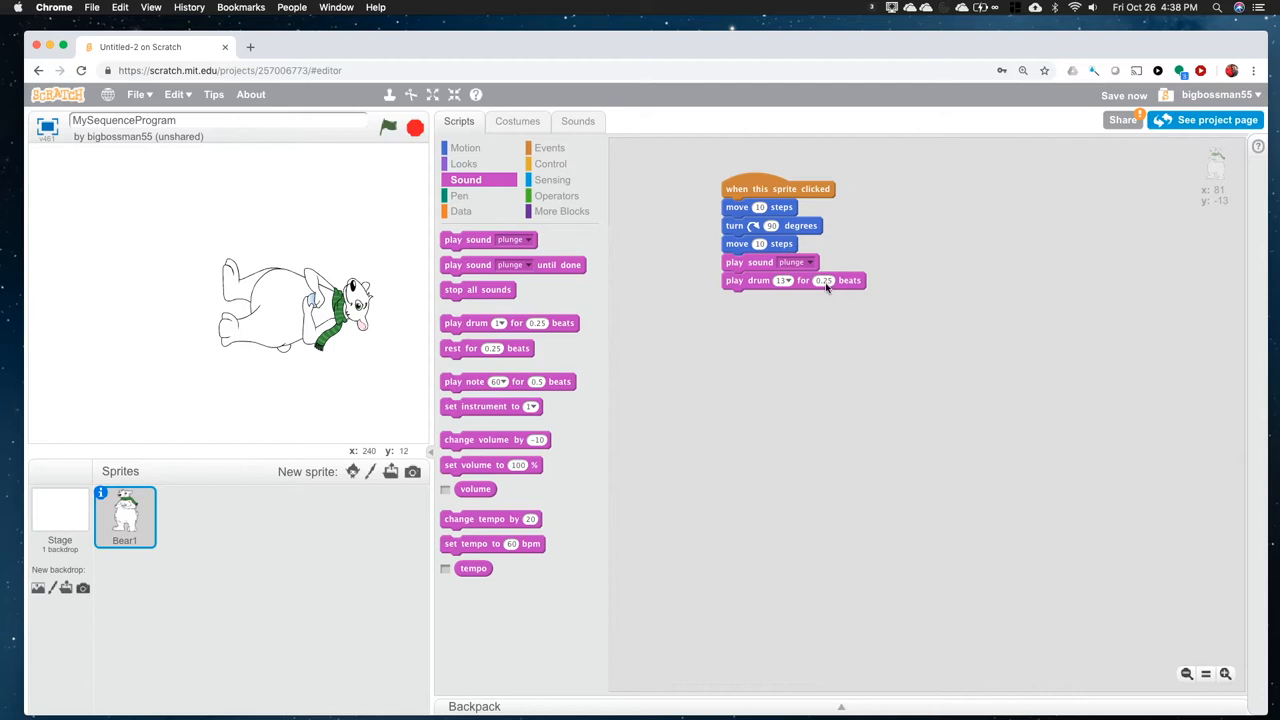
mouse_move(478, 440)
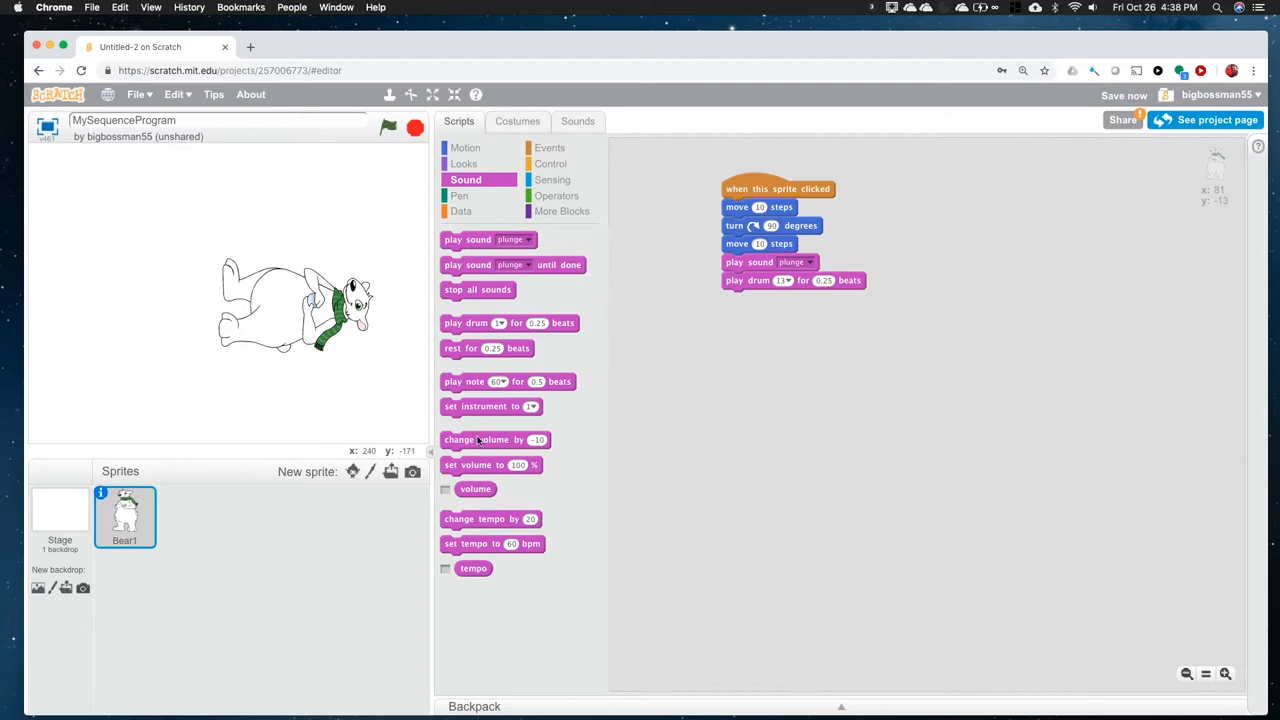
Step: Append 'set instrument to 11' and a 'play note for 0.5 beats' block
left_click_drag(490, 406, 745, 358)
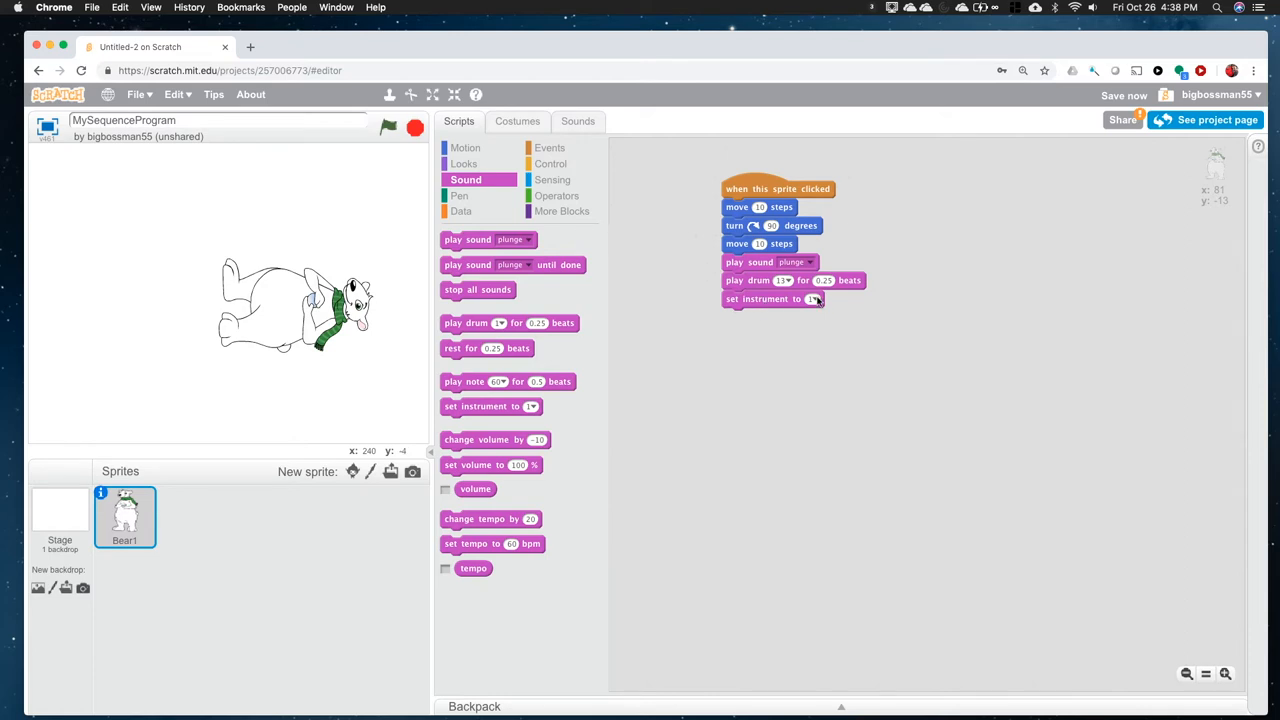
left_click(812, 299)
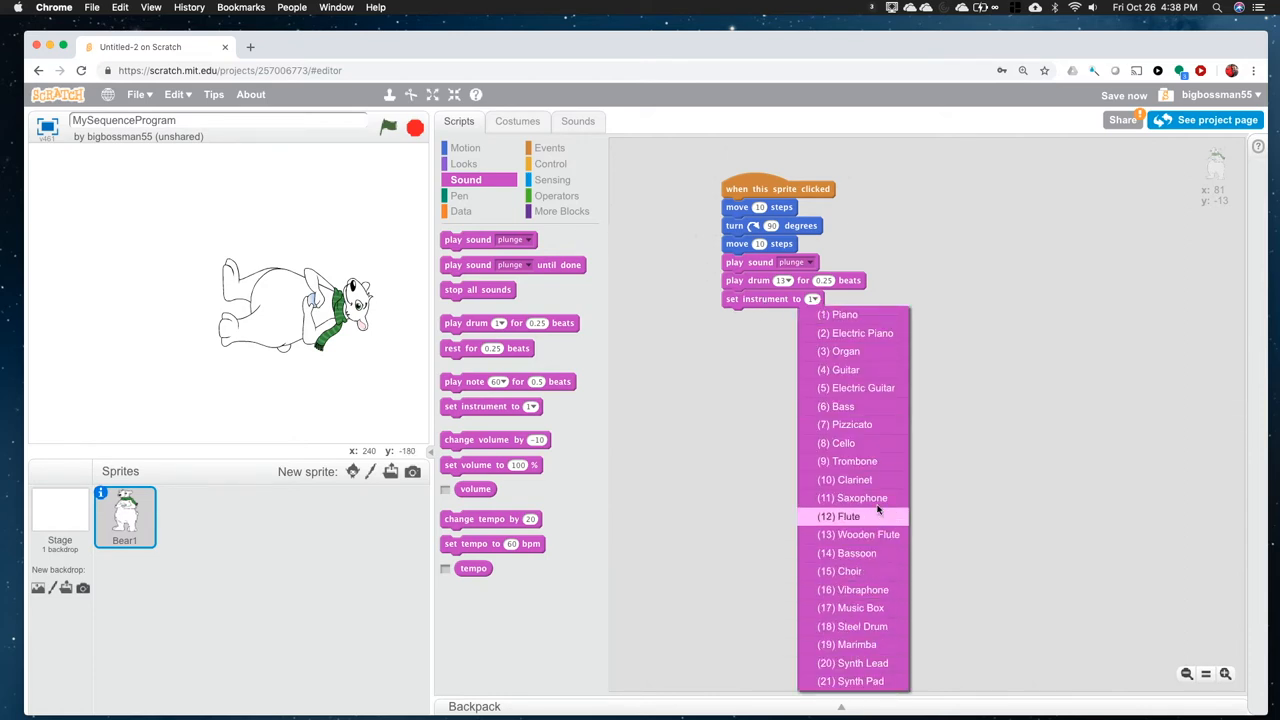
mouse_move(853, 589)
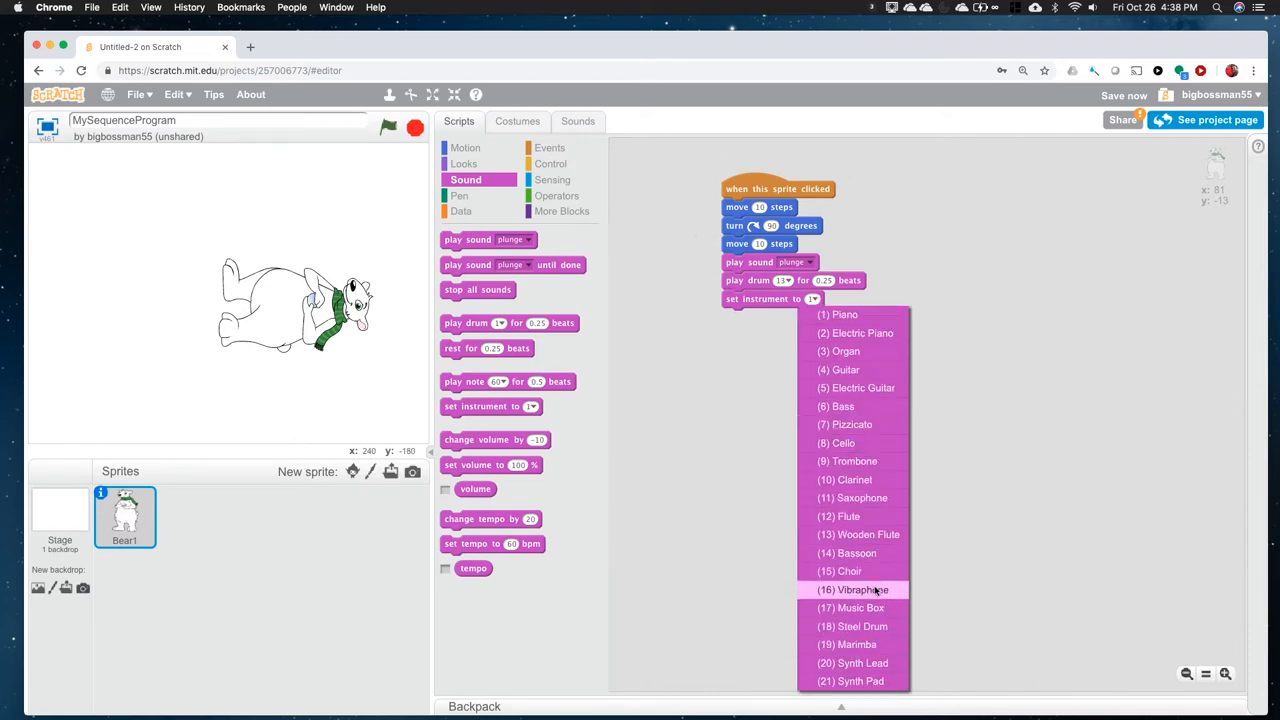
mouse_move(852, 626)
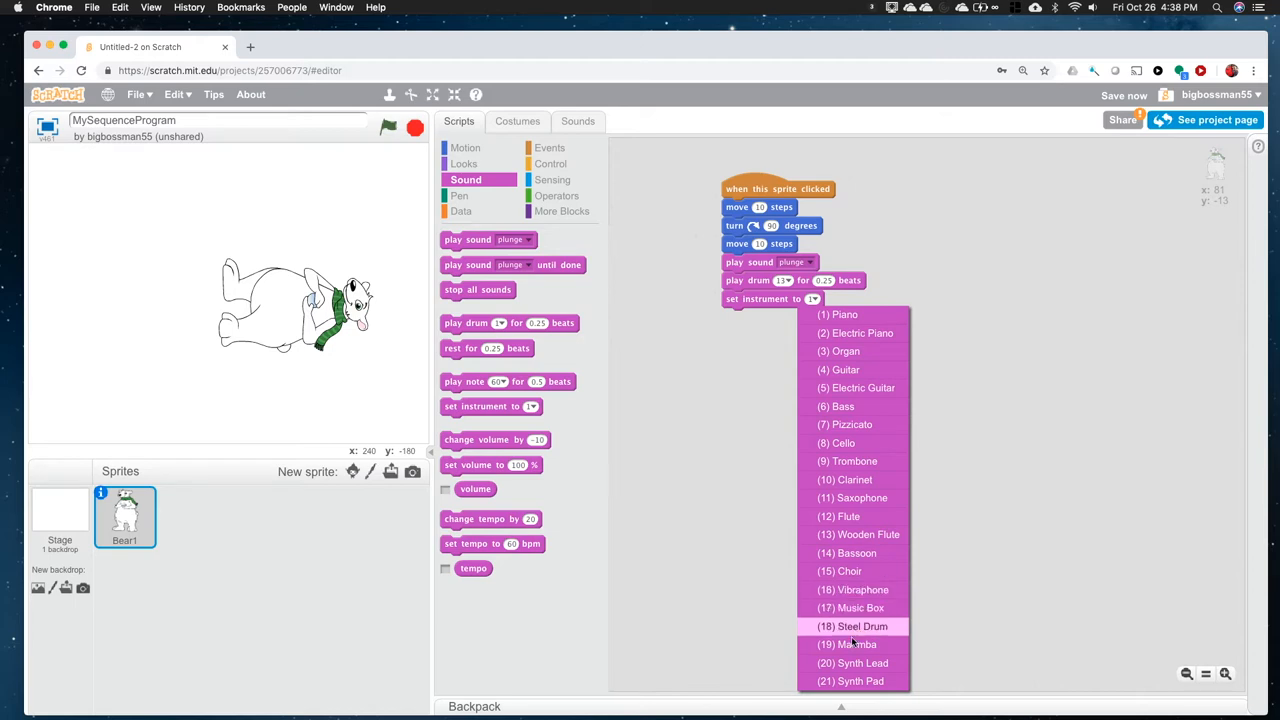
left_click(852, 626)
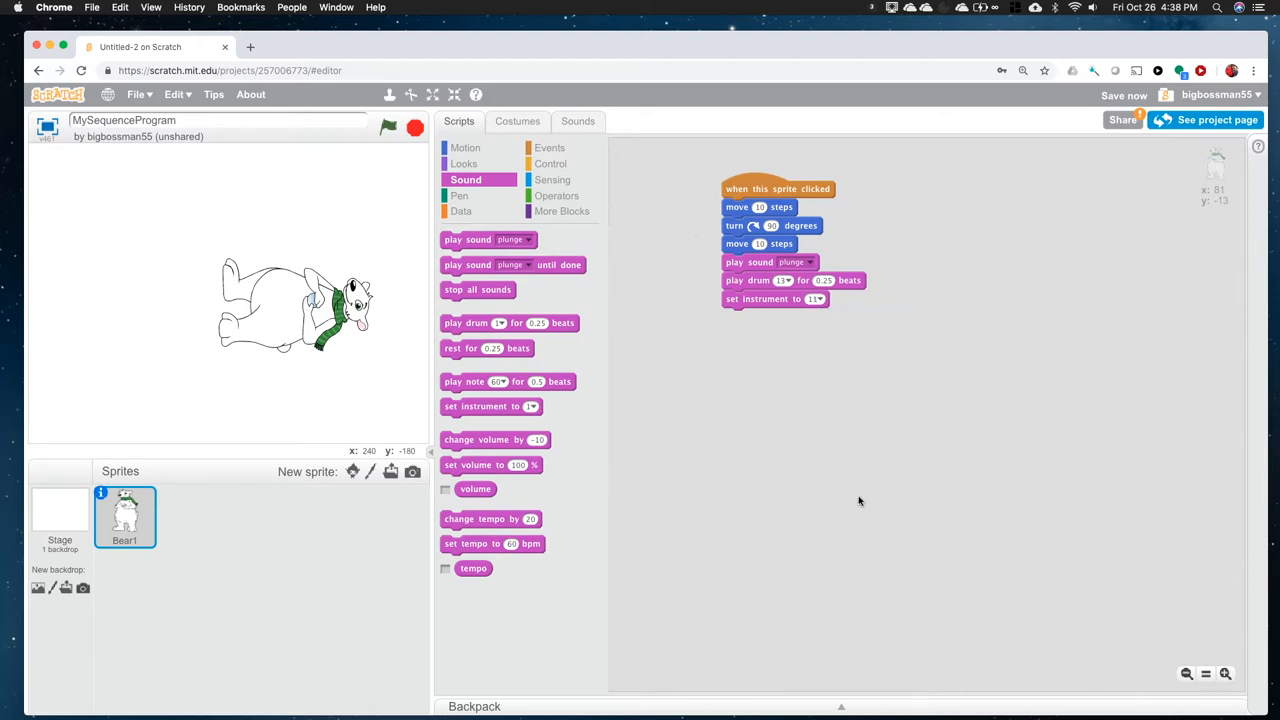
mouse_move(470, 434)
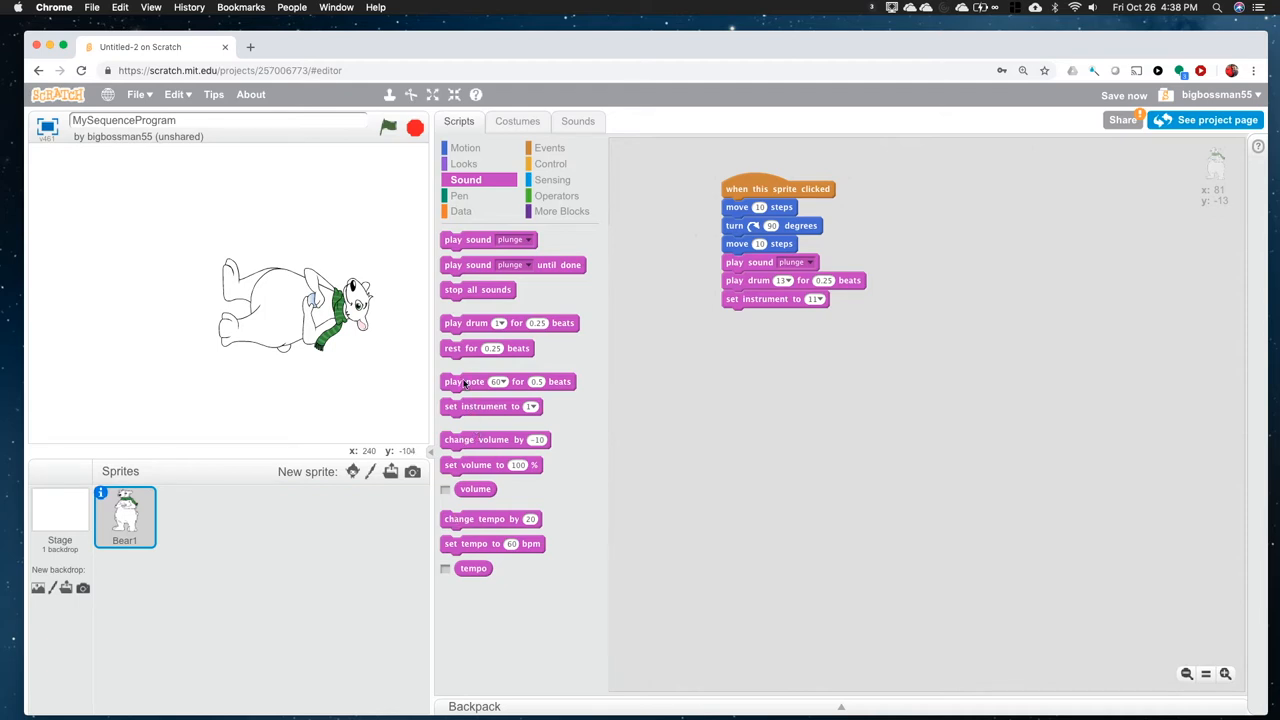
left_click_drag(465, 381, 789, 317)
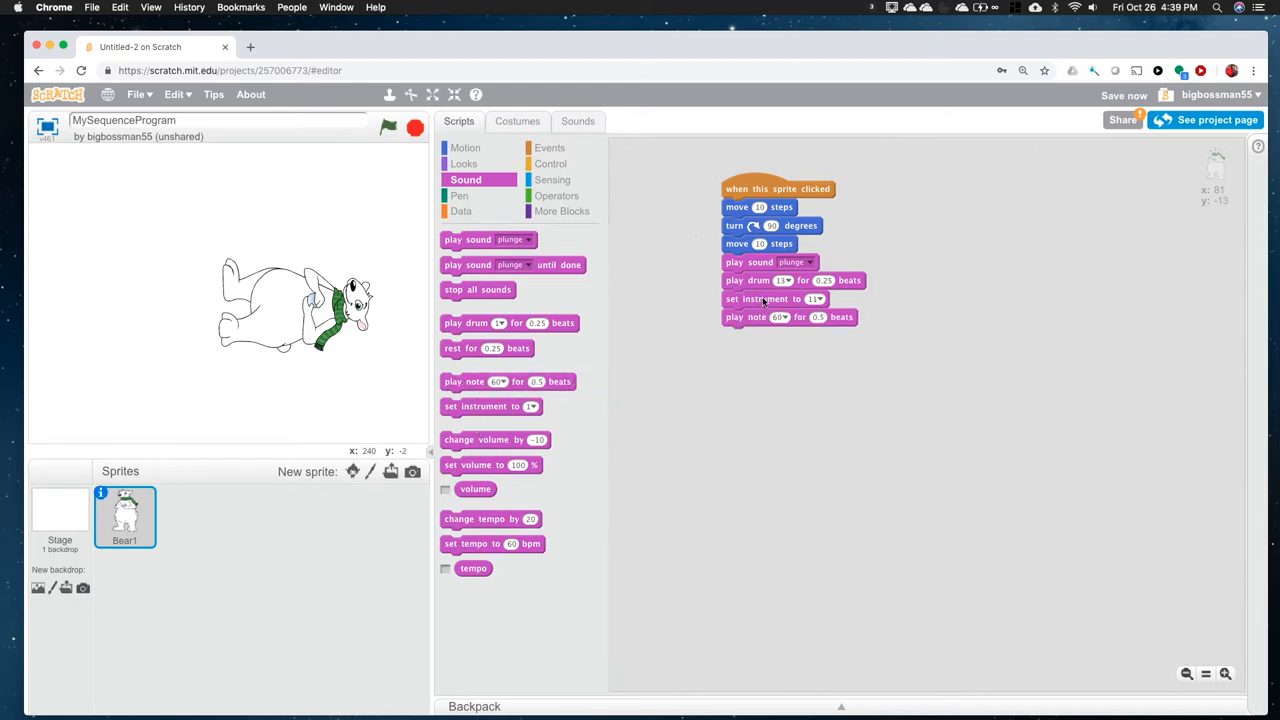
left_click(773, 317)
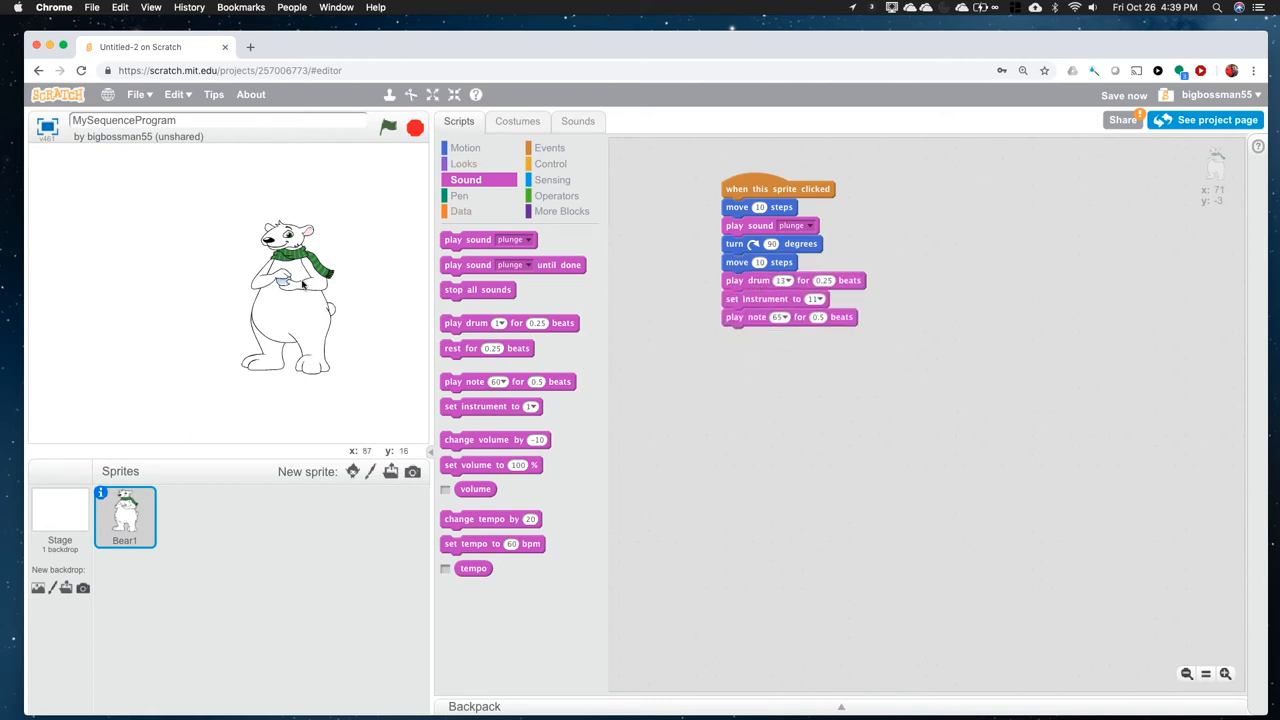
Step: Run the bear's script to test the sequence on stage
left_click(290, 290)
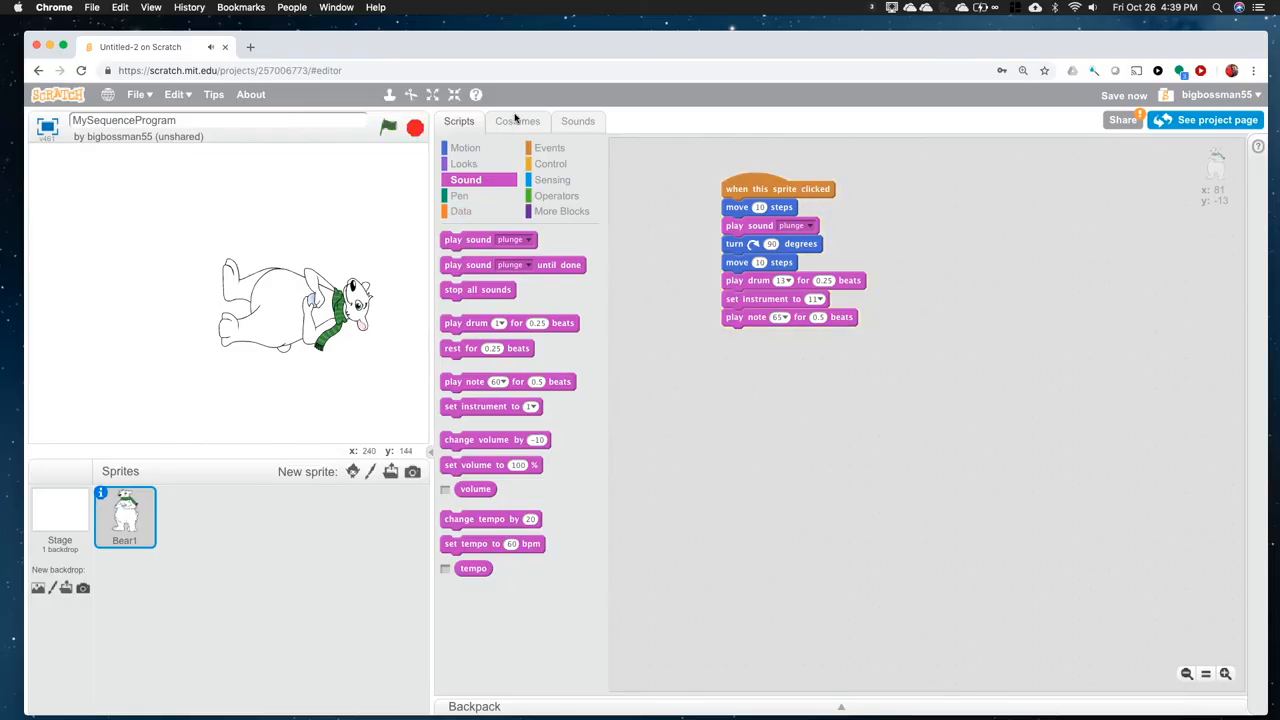
Step: Append 'say Hello! for 2 secs' to the script and save the project
left_click(464, 163)
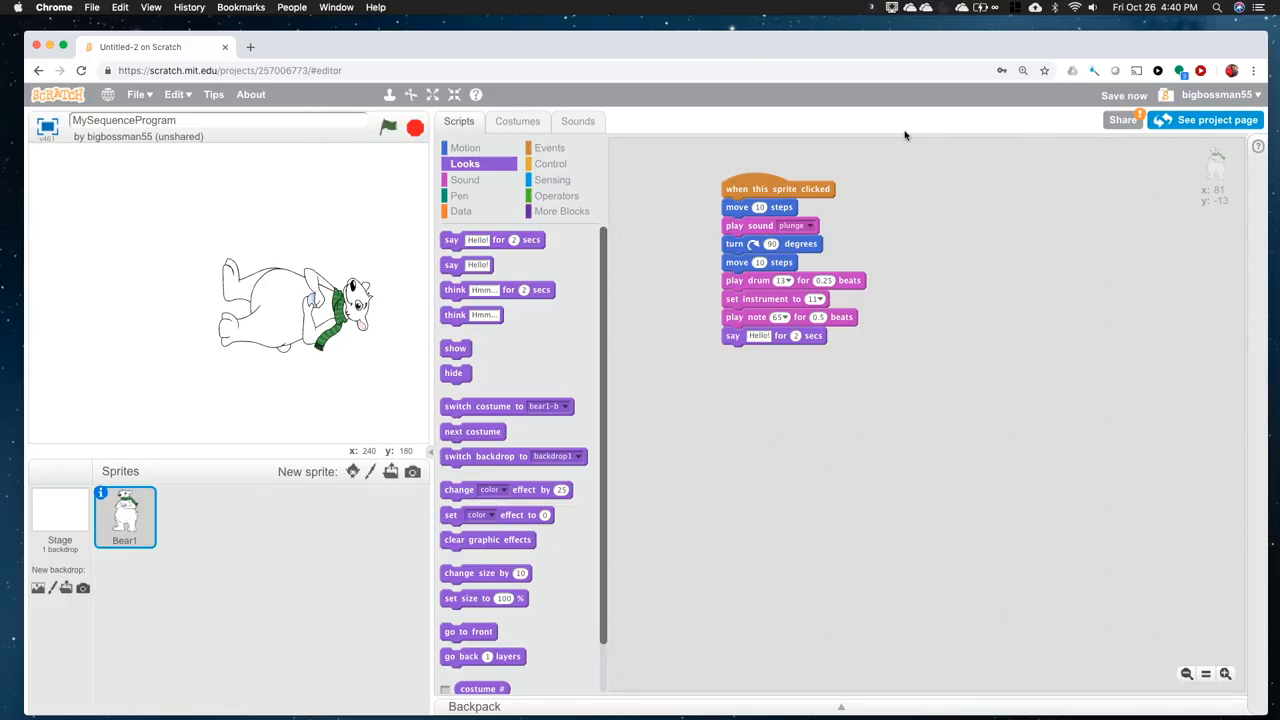
left_click(1124, 95)
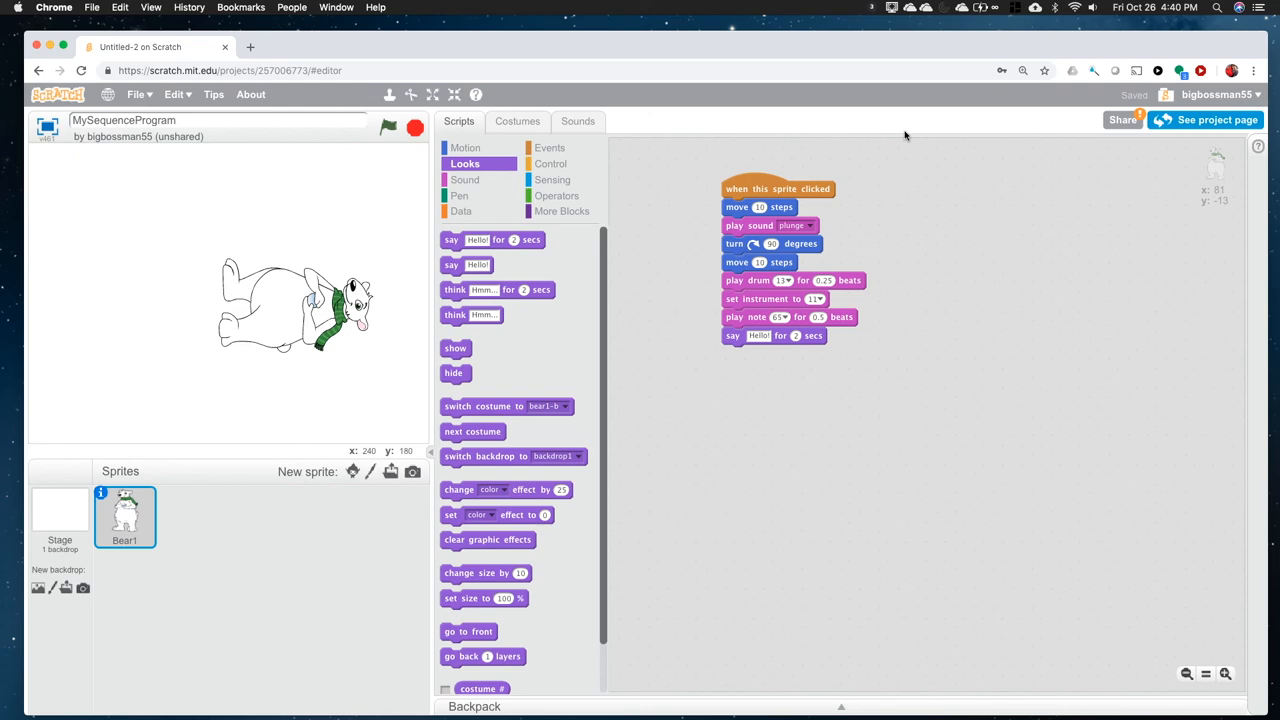